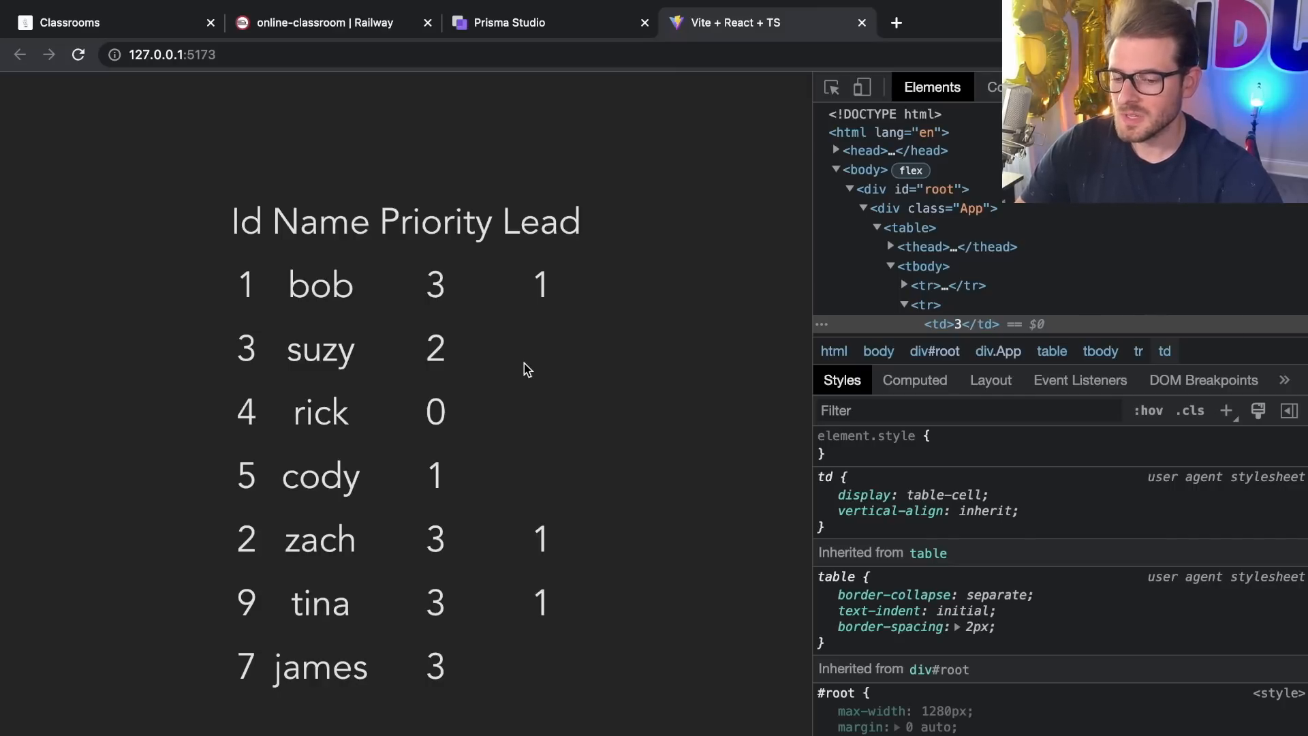
pyautogui.moveTo(378, 699)
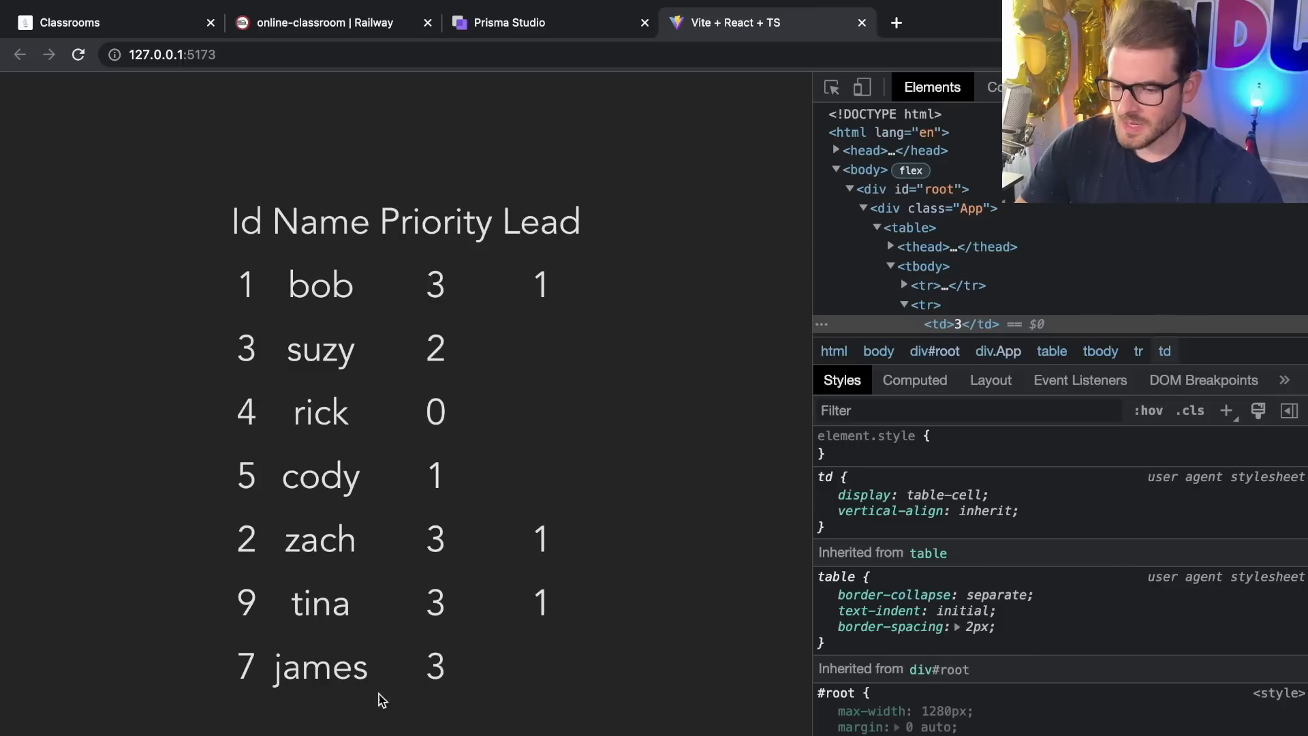
pyautogui.moveTo(401, 448)
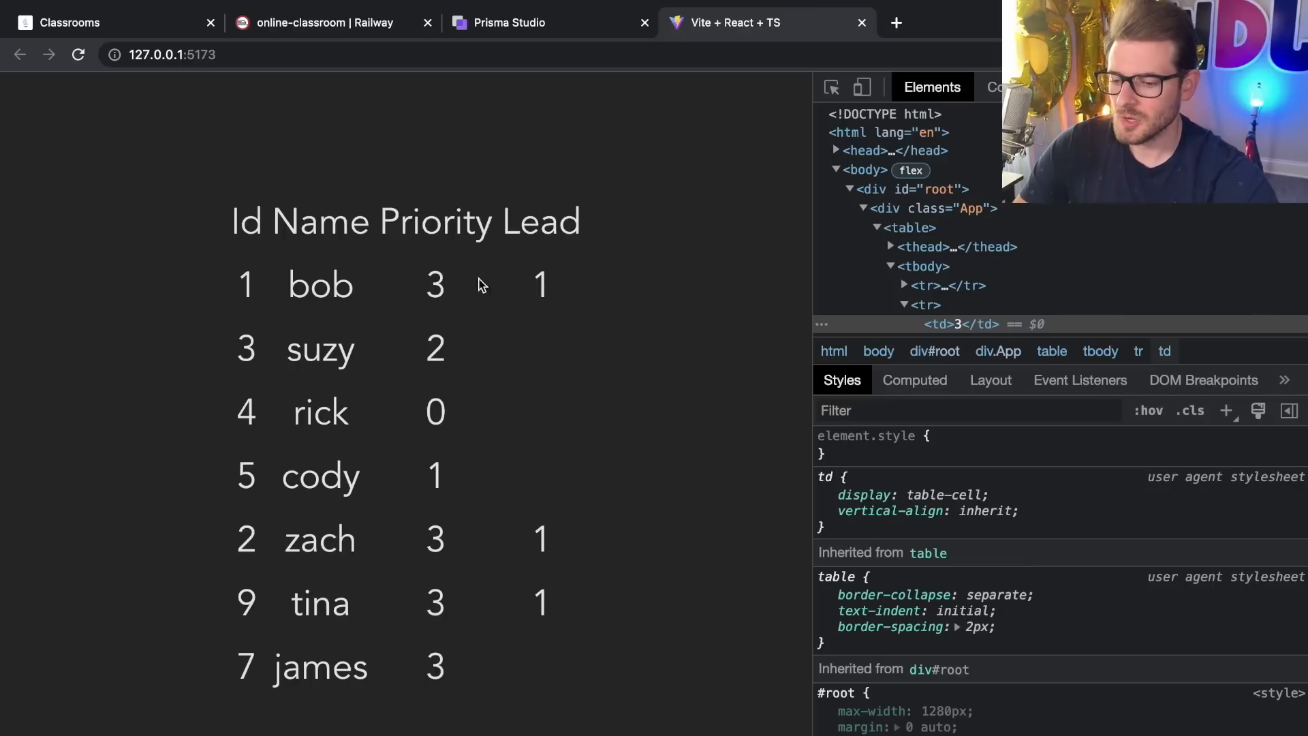
pyautogui.moveTo(361, 321)
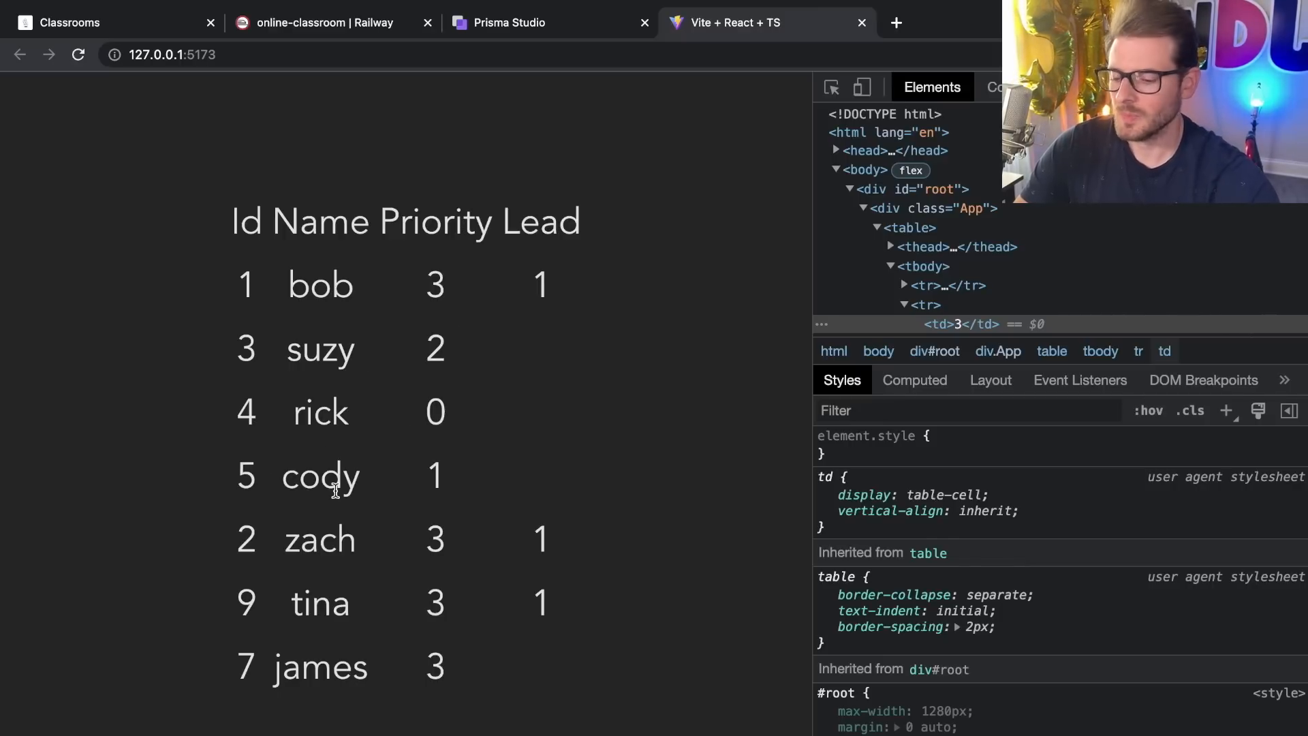
pyautogui.moveTo(480, 295)
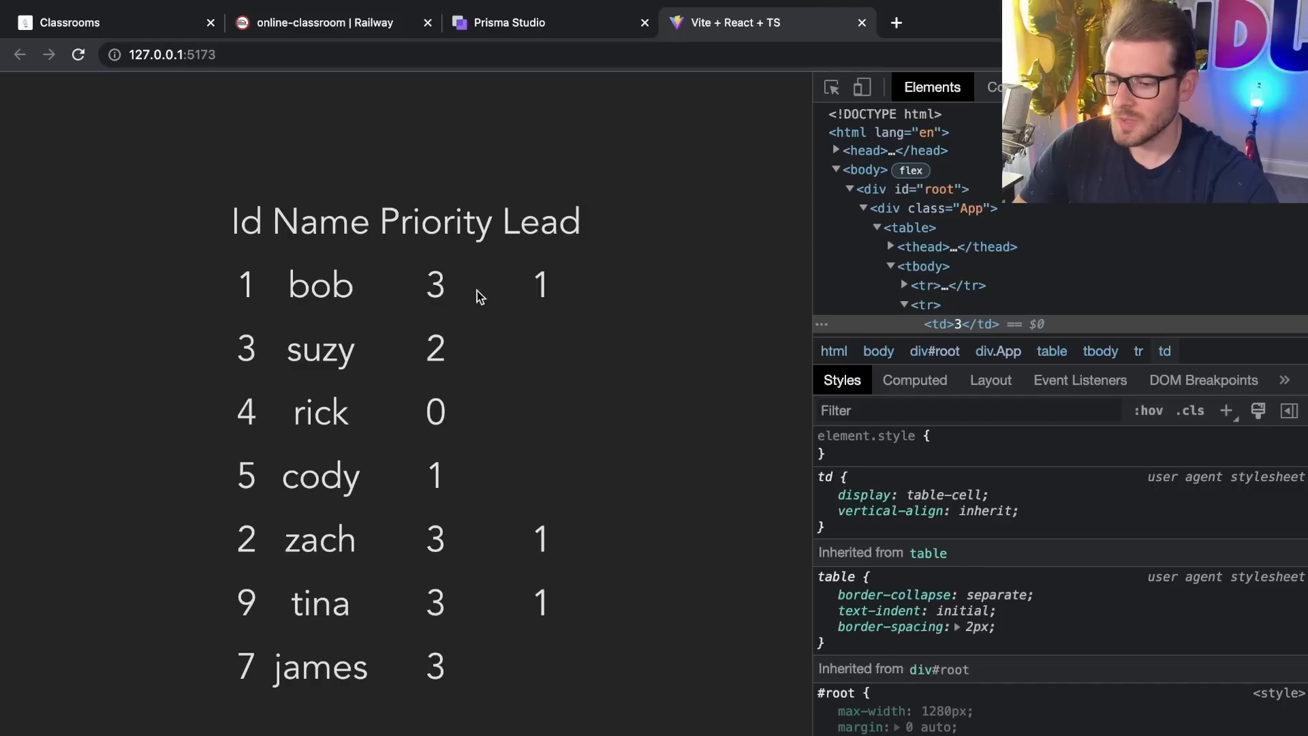
pyautogui.moveTo(444, 325)
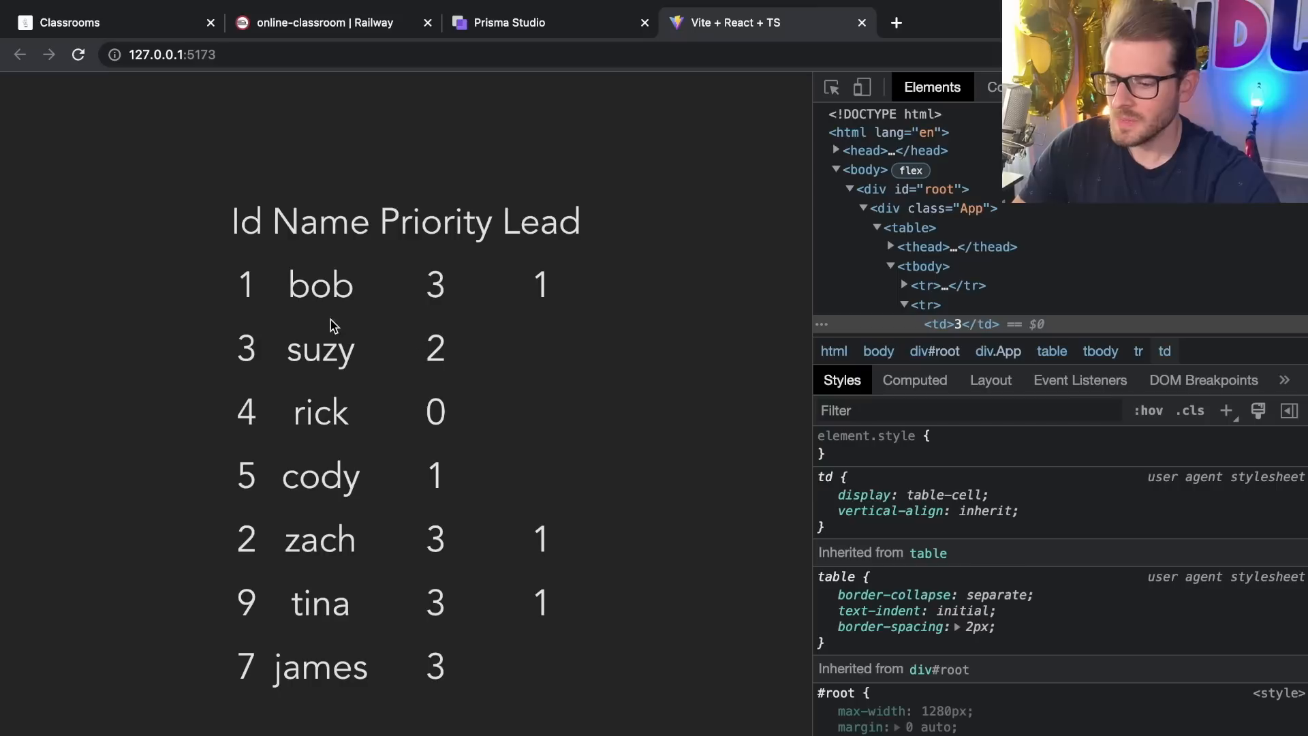
pyautogui.moveTo(451, 370)
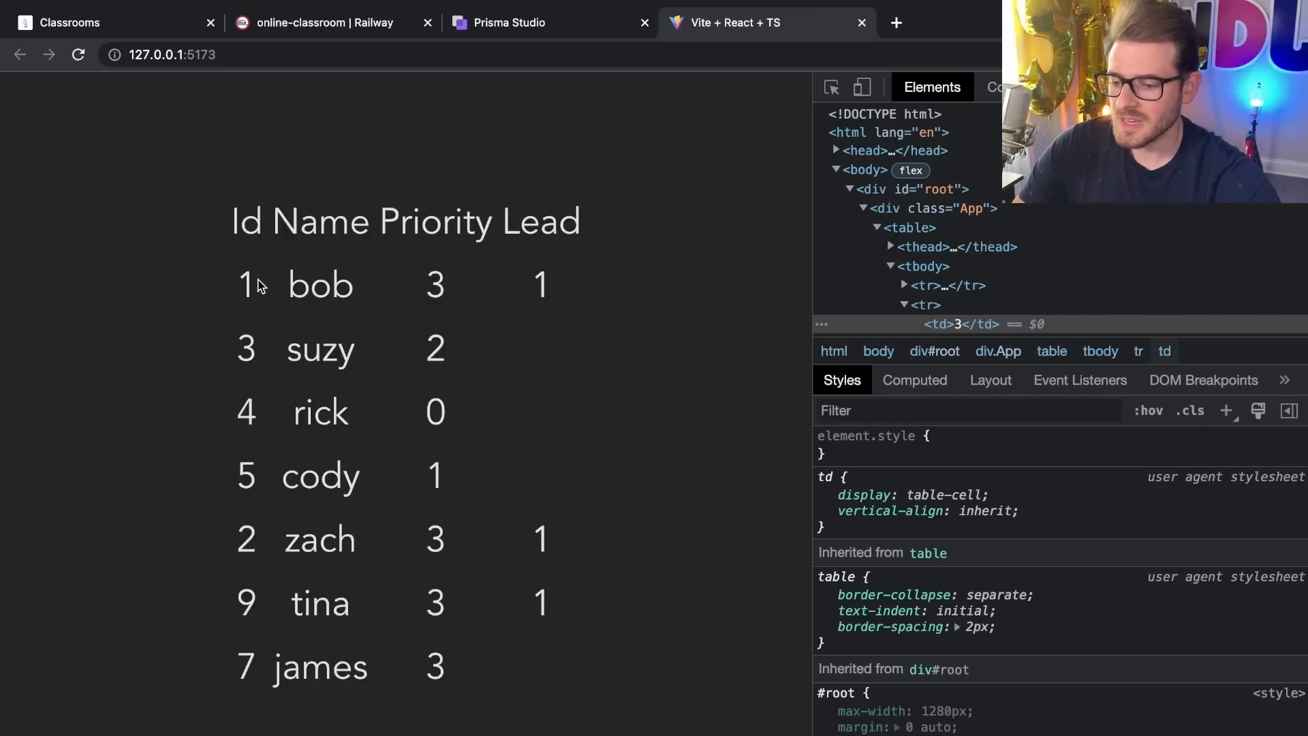
# Select and review pieces of the existing code in the editor before testing
pyautogui.doubleClick(540, 285)
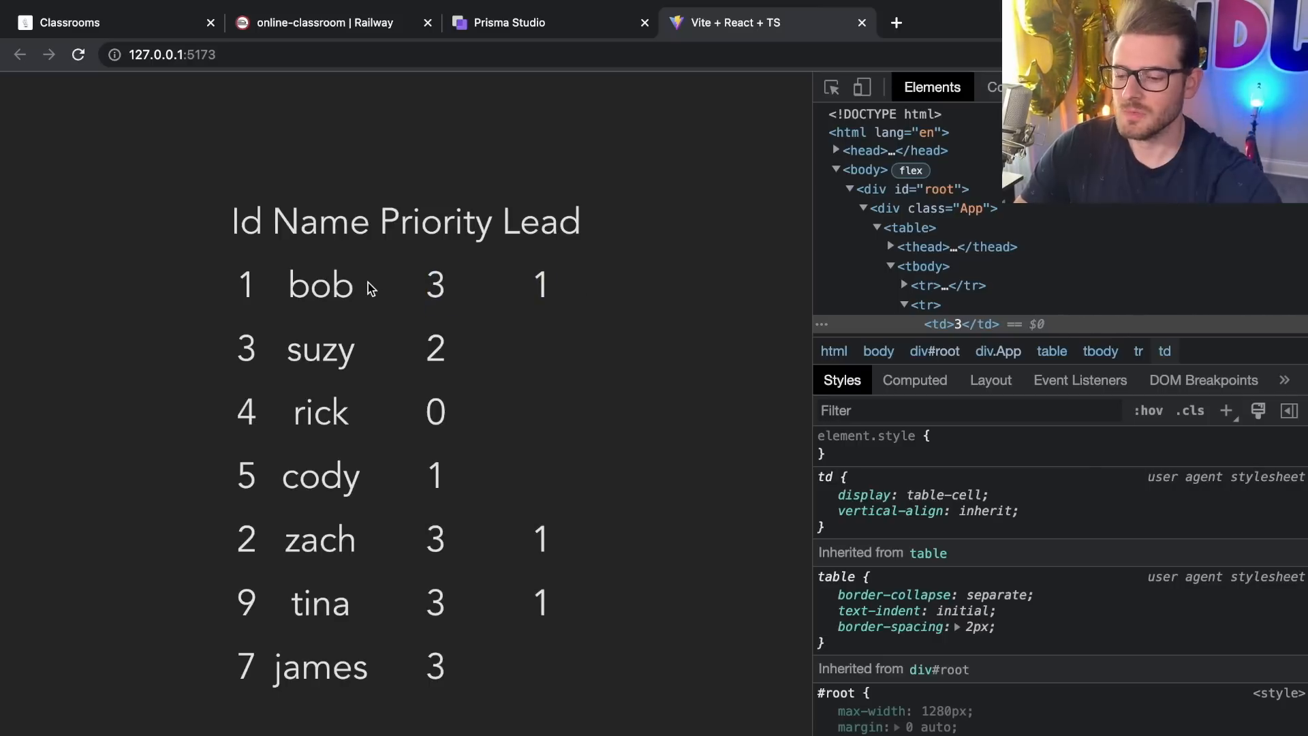
pyautogui.moveTo(409, 298)
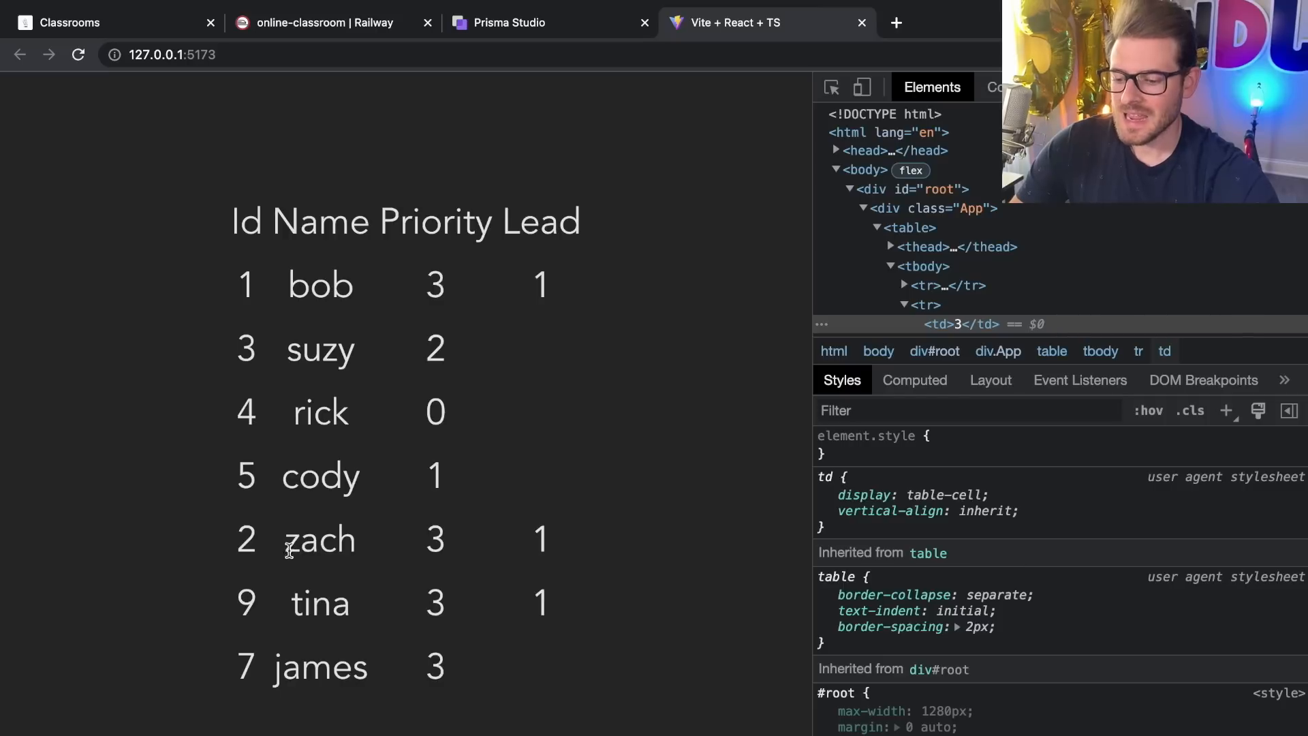
pyautogui.doubleClick(321, 285)
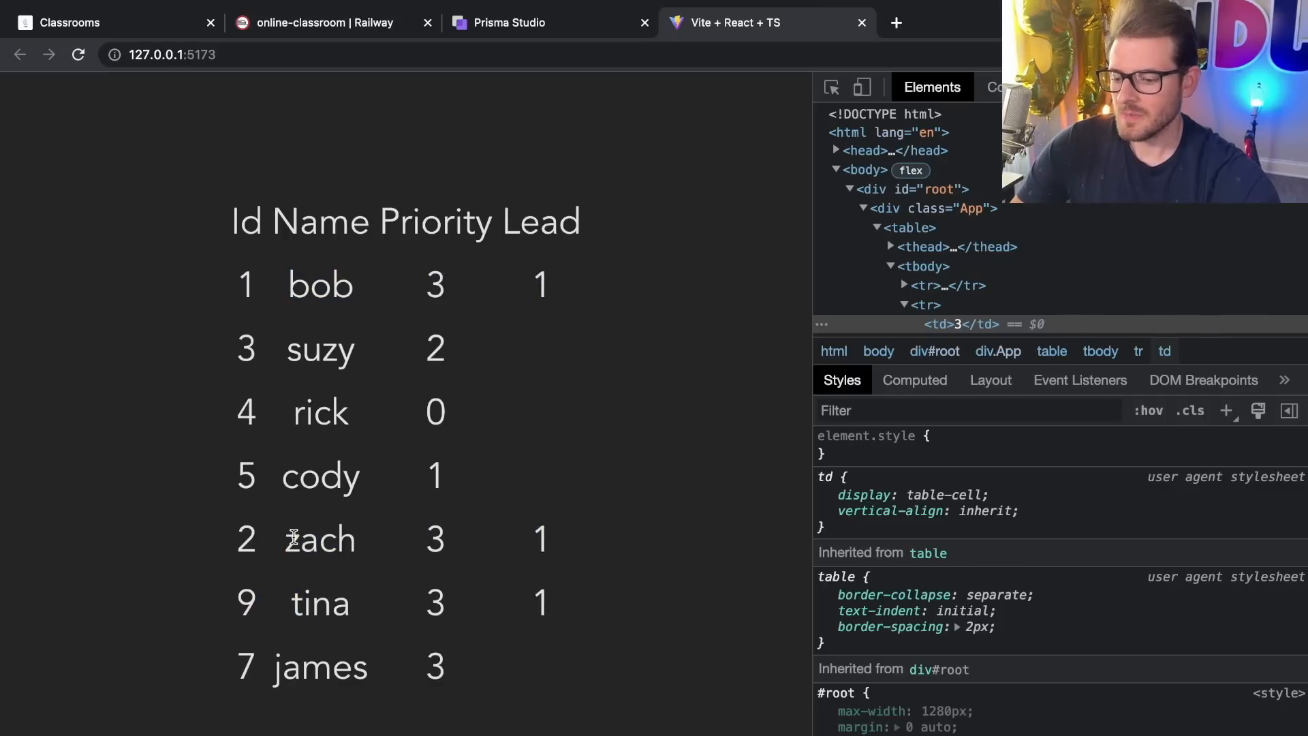
pyautogui.doubleClick(321, 285)
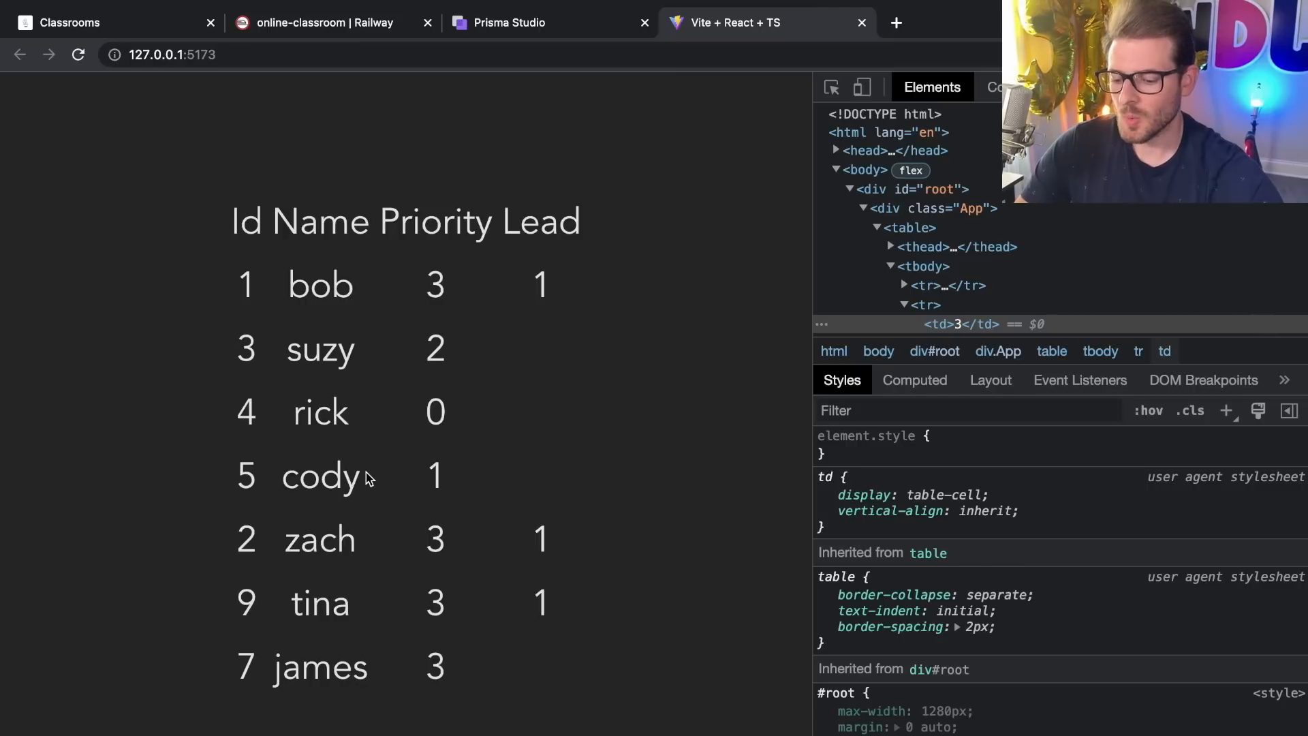
pyautogui.moveTo(385, 423)
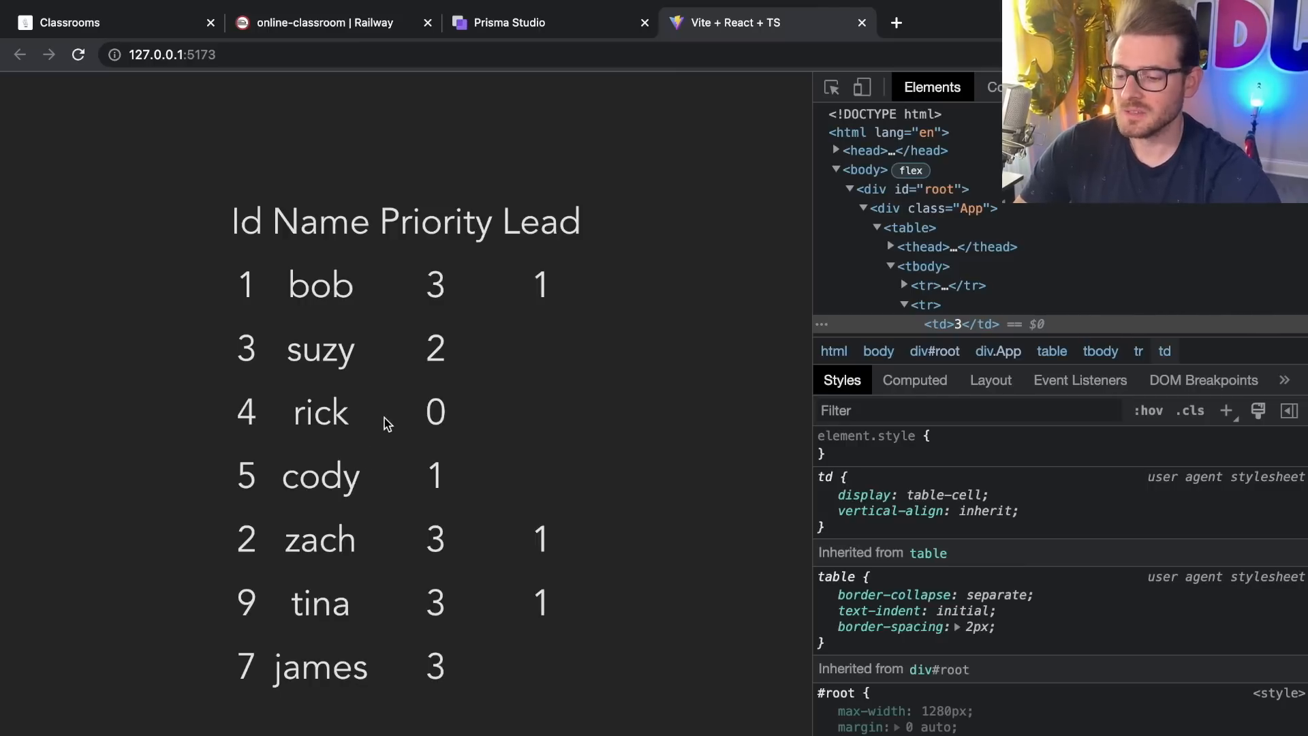
pyautogui.moveTo(373, 390)
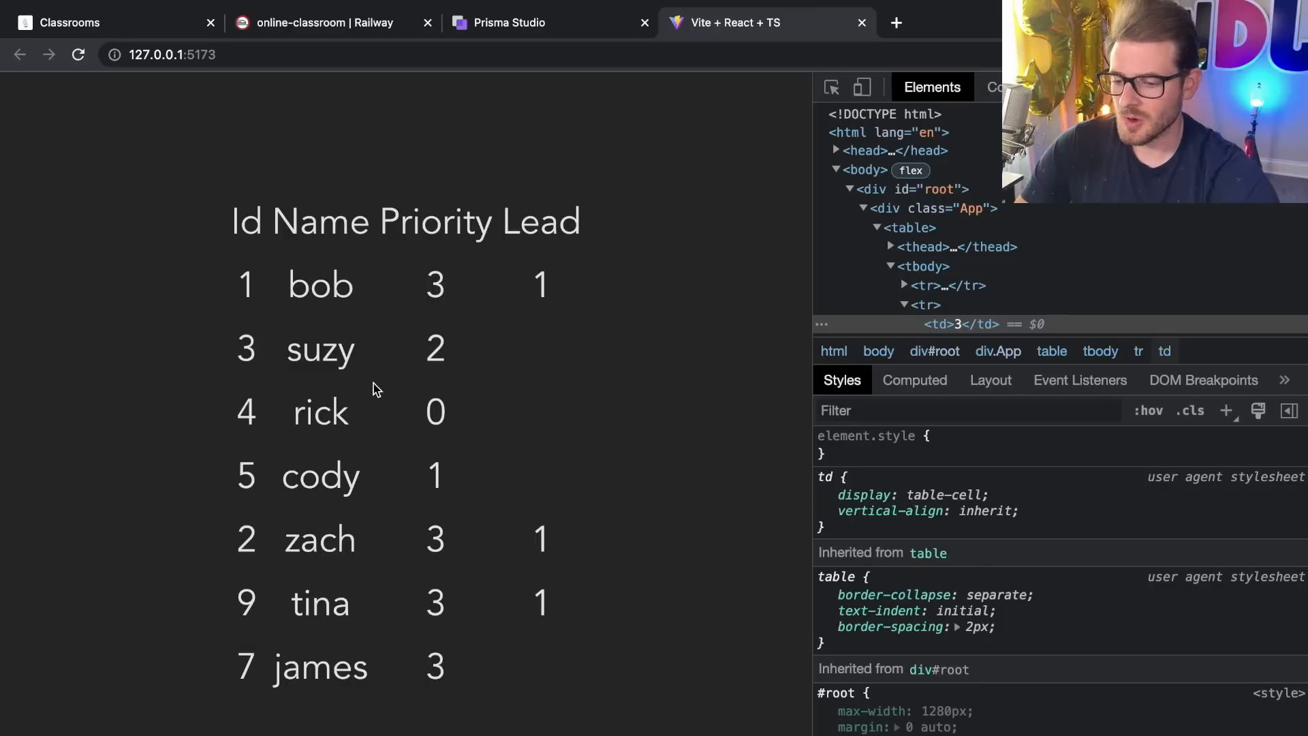
pyautogui.moveTo(417, 340)
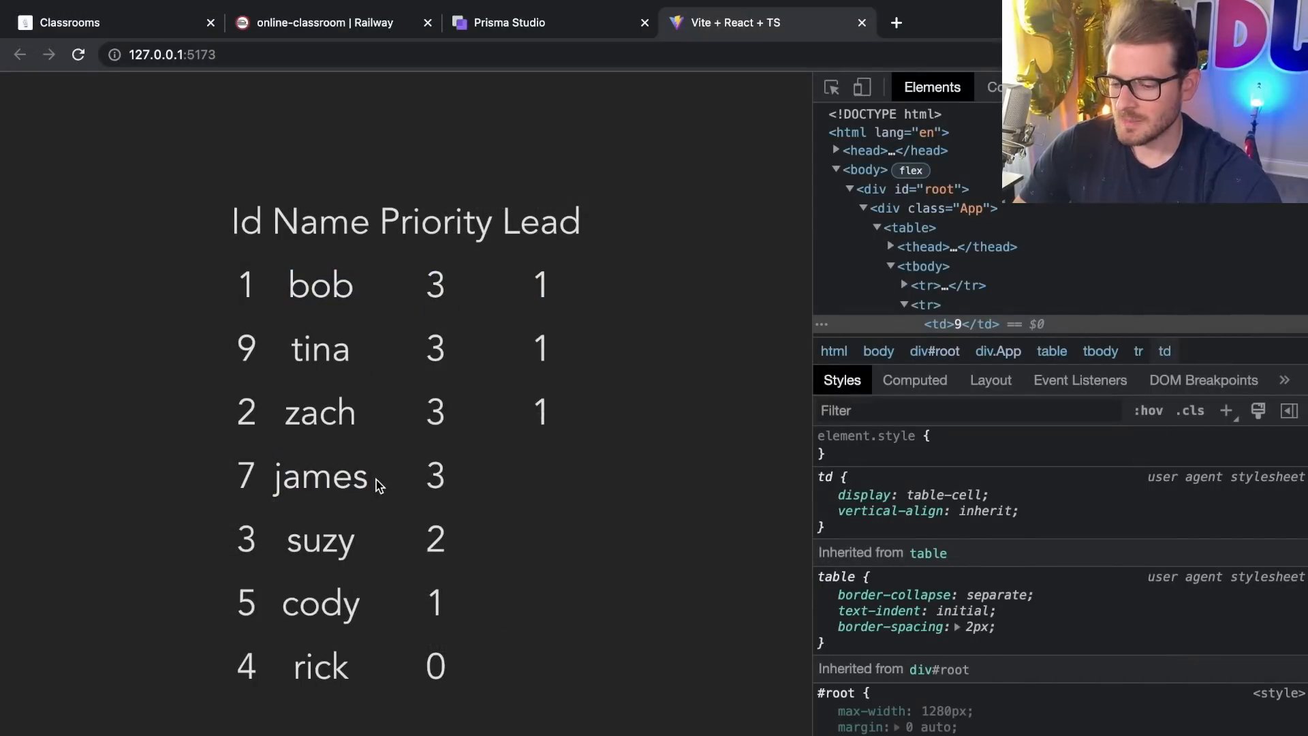
pyautogui.doubleClick(319, 412)
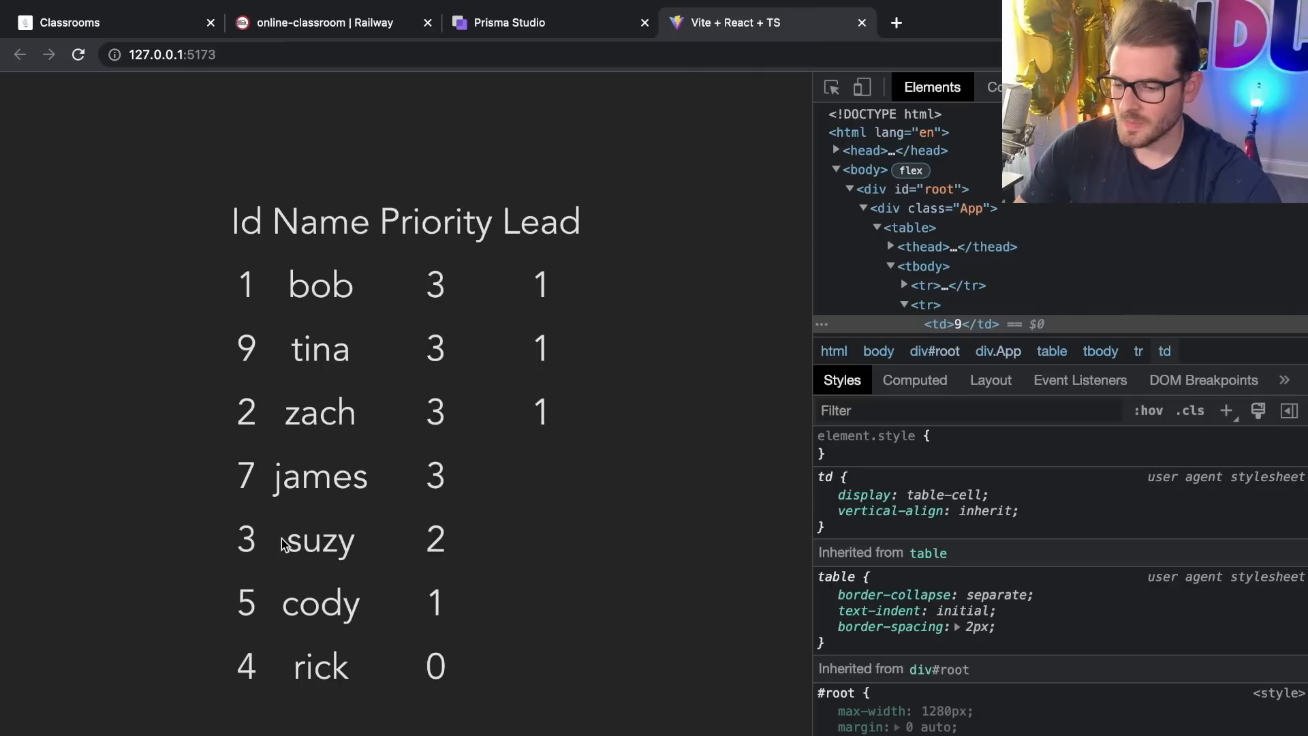
pyautogui.moveTo(247, 522); pyautogui.dragTo(451, 676)
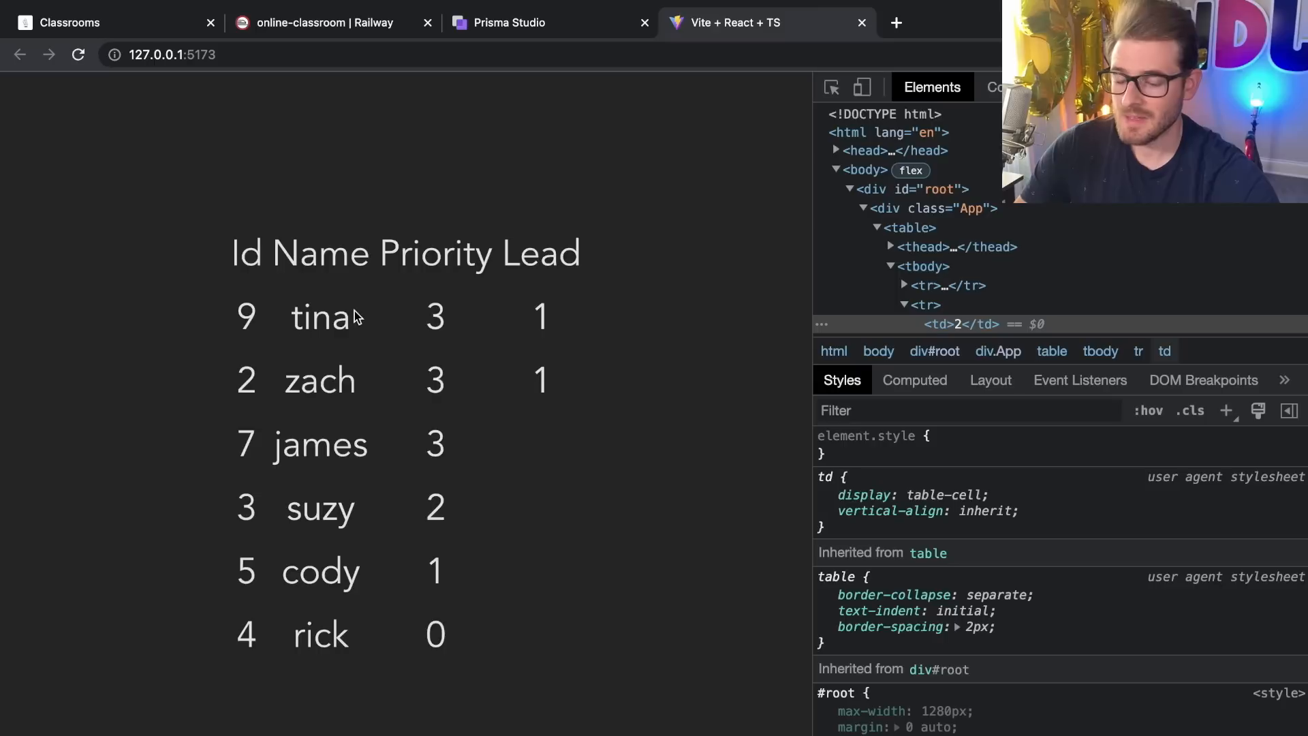
pyautogui.moveTo(365, 311)
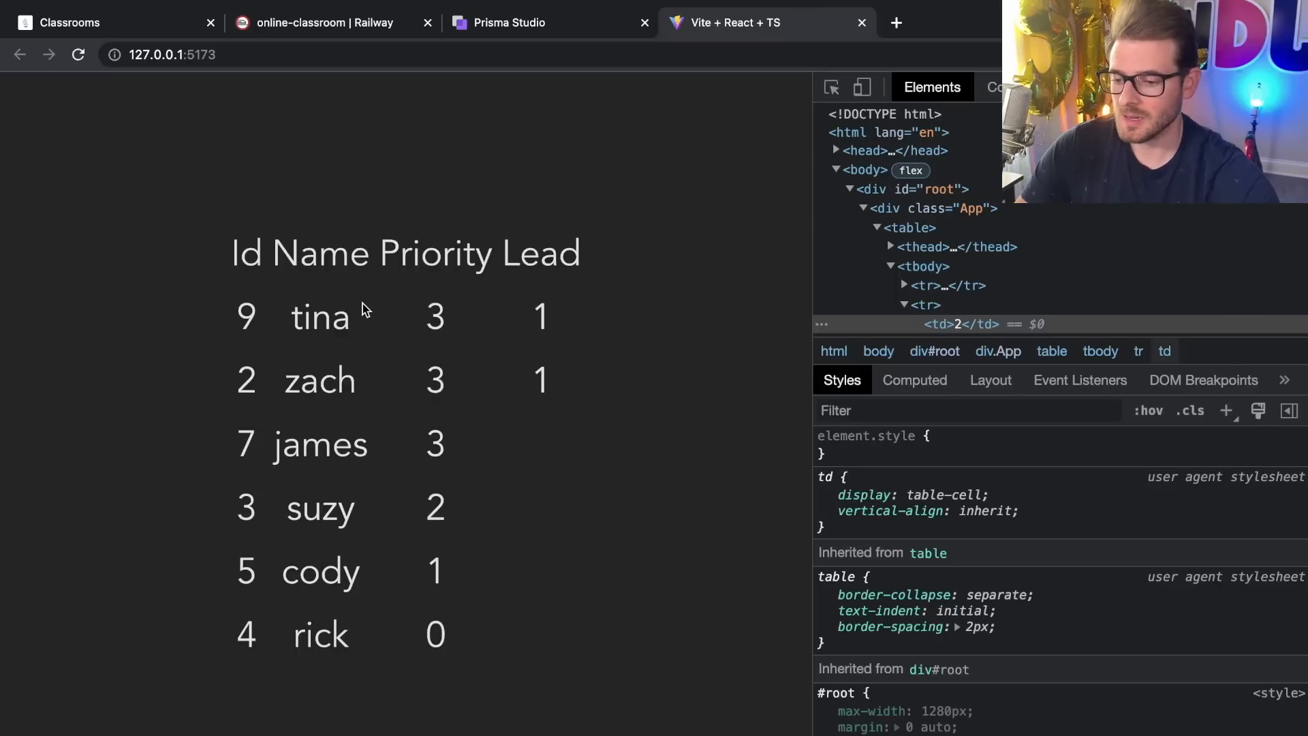
pyautogui.moveTo(315, 329)
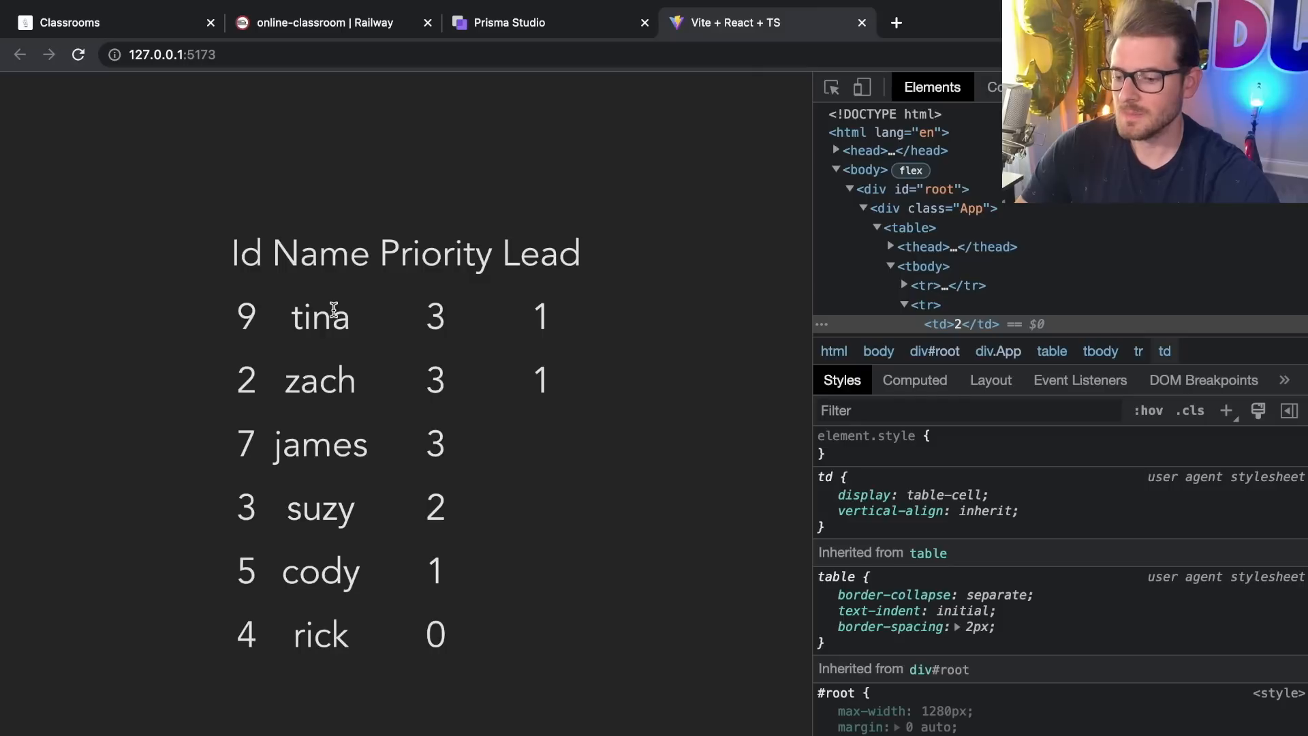
pyautogui.moveTo(327, 447)
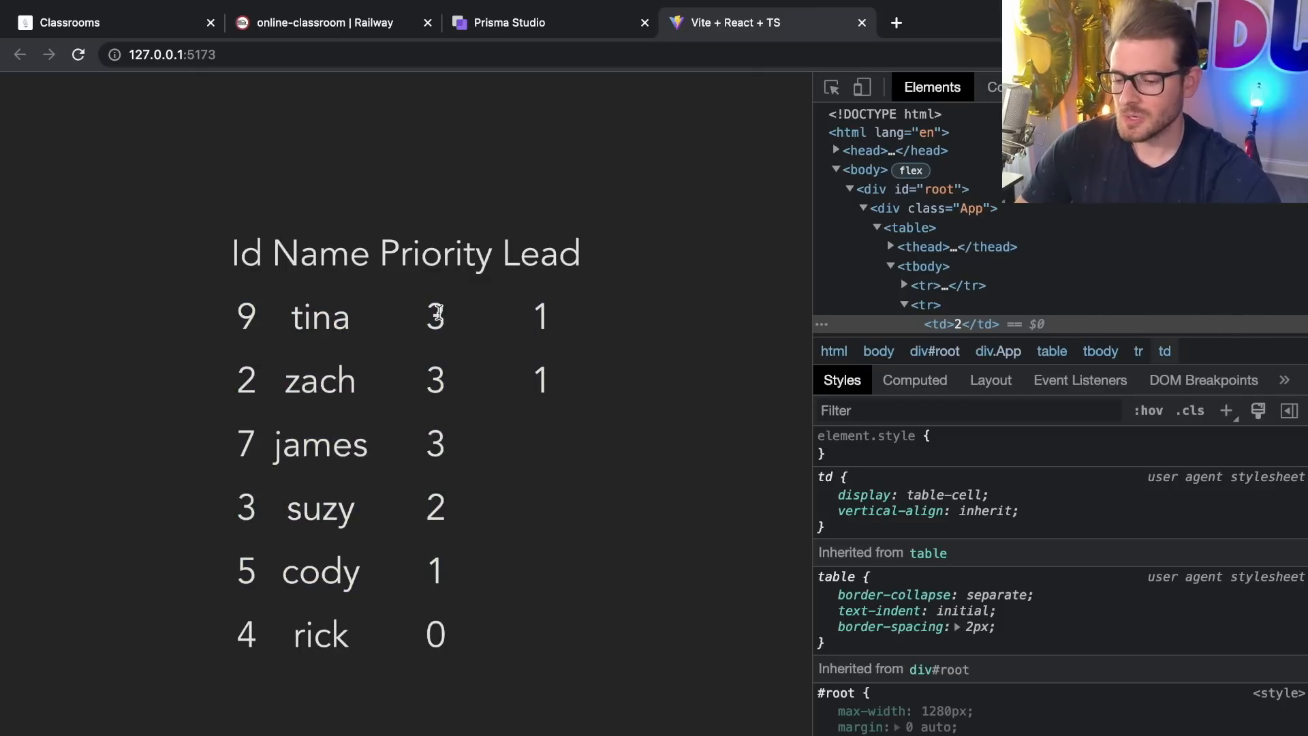
pyautogui.moveTo(448, 419)
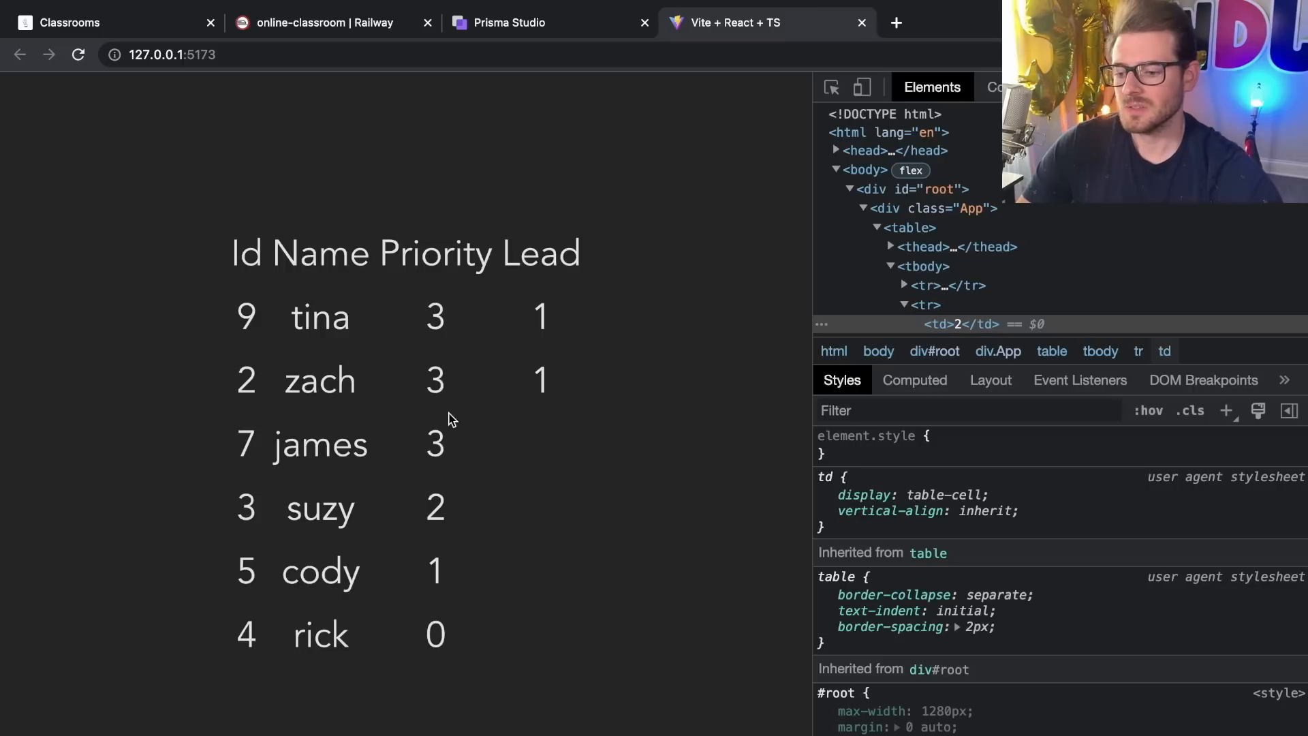
pyautogui.moveTo(527, 313)
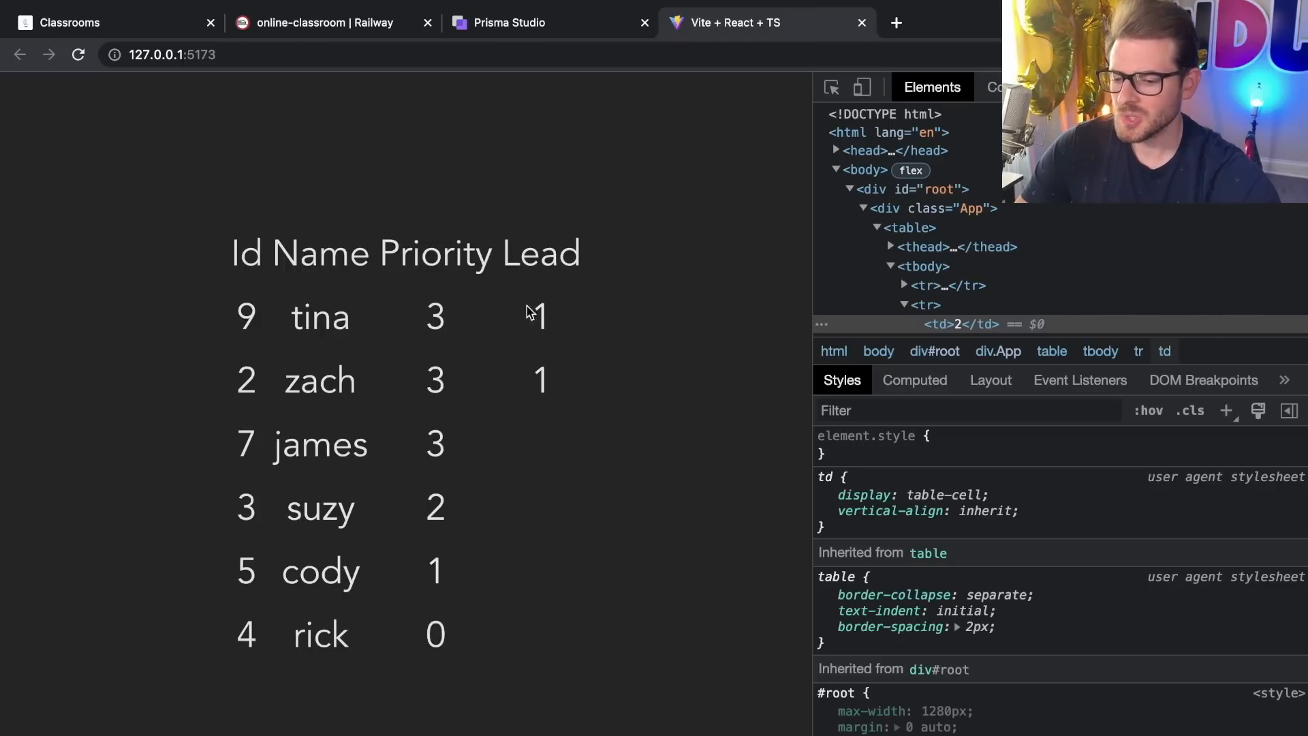
pyautogui.moveTo(549, 381)
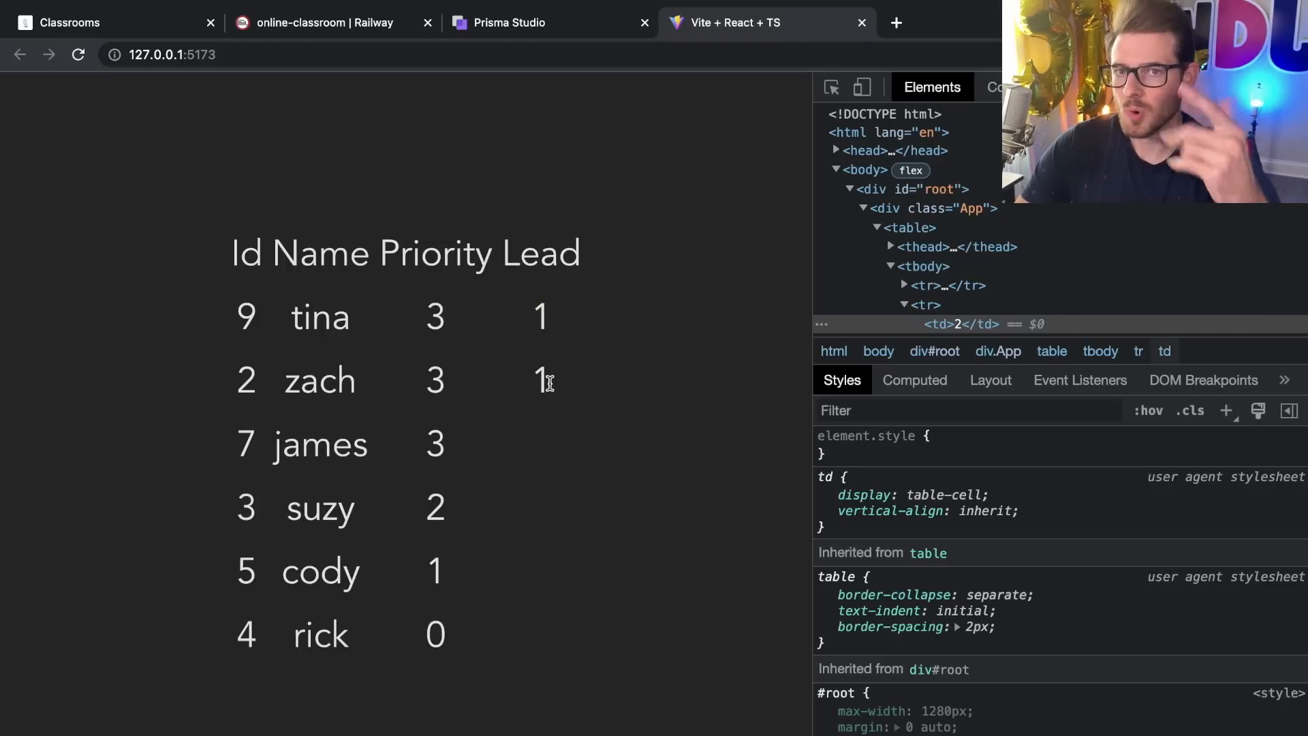
pyautogui.moveTo(267, 484)
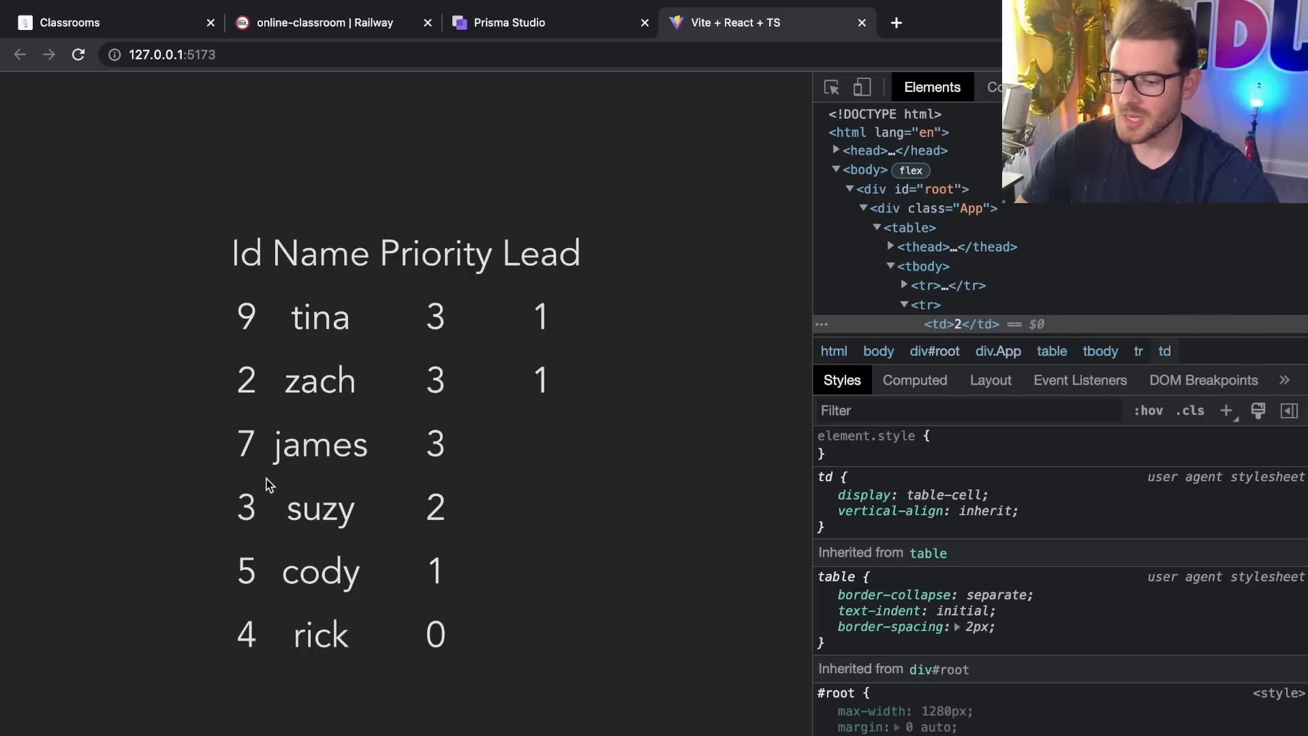
pyautogui.doubleClick(319, 442)
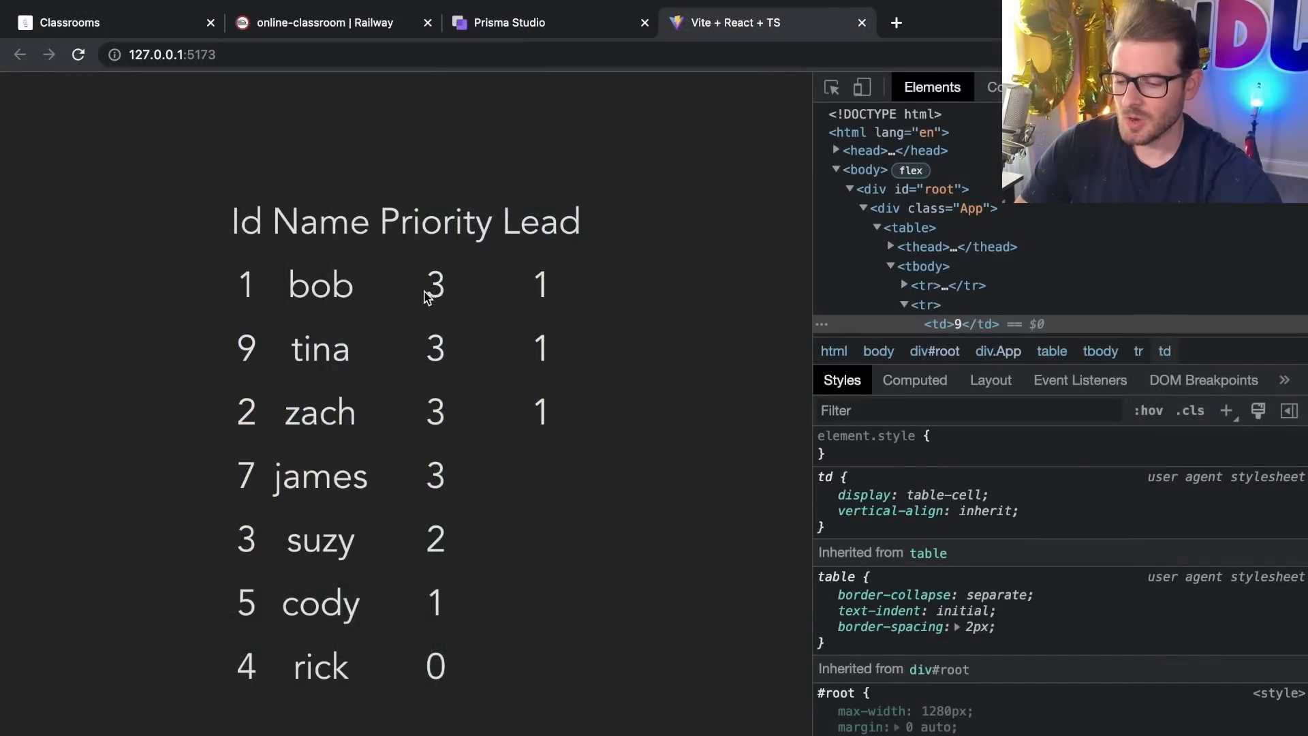
pyautogui.moveTo(488, 388)
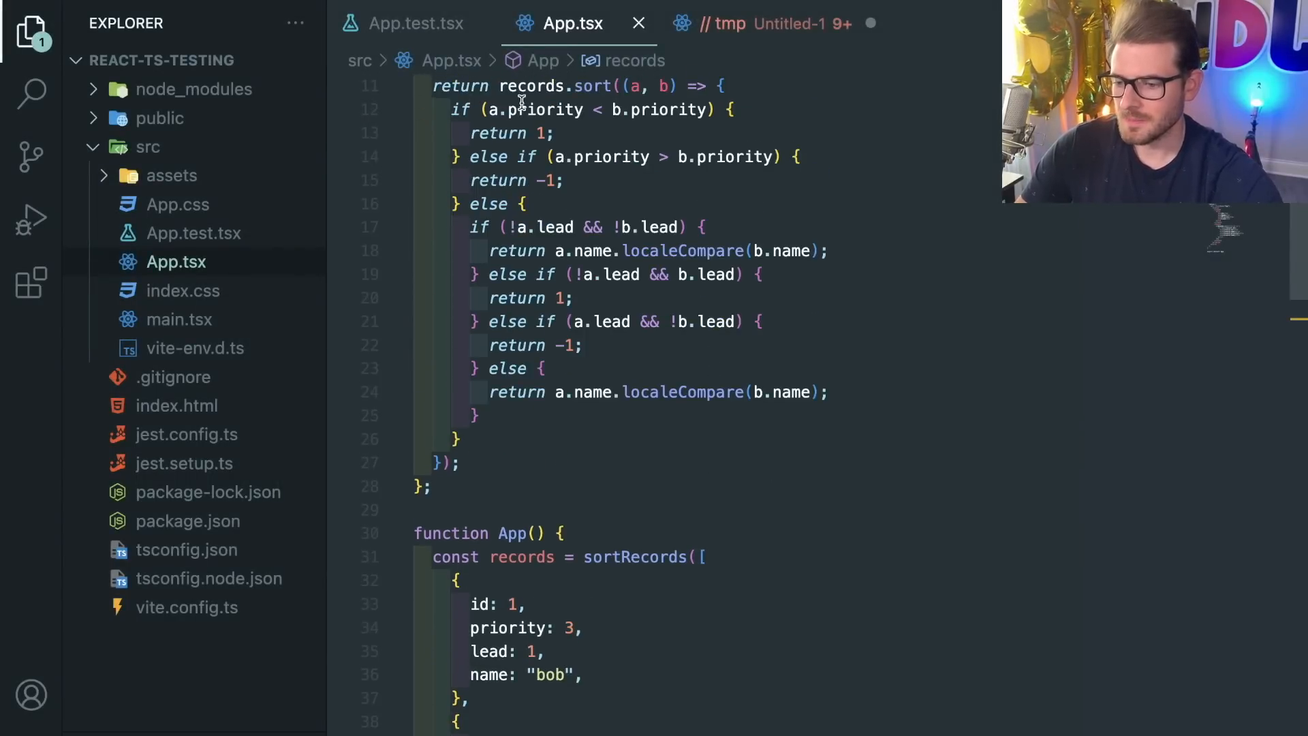
# Review App.test.tsx and run npx jest src/App.test.tsx, seeing the sortRecords test pass
pyautogui.click(414, 23)
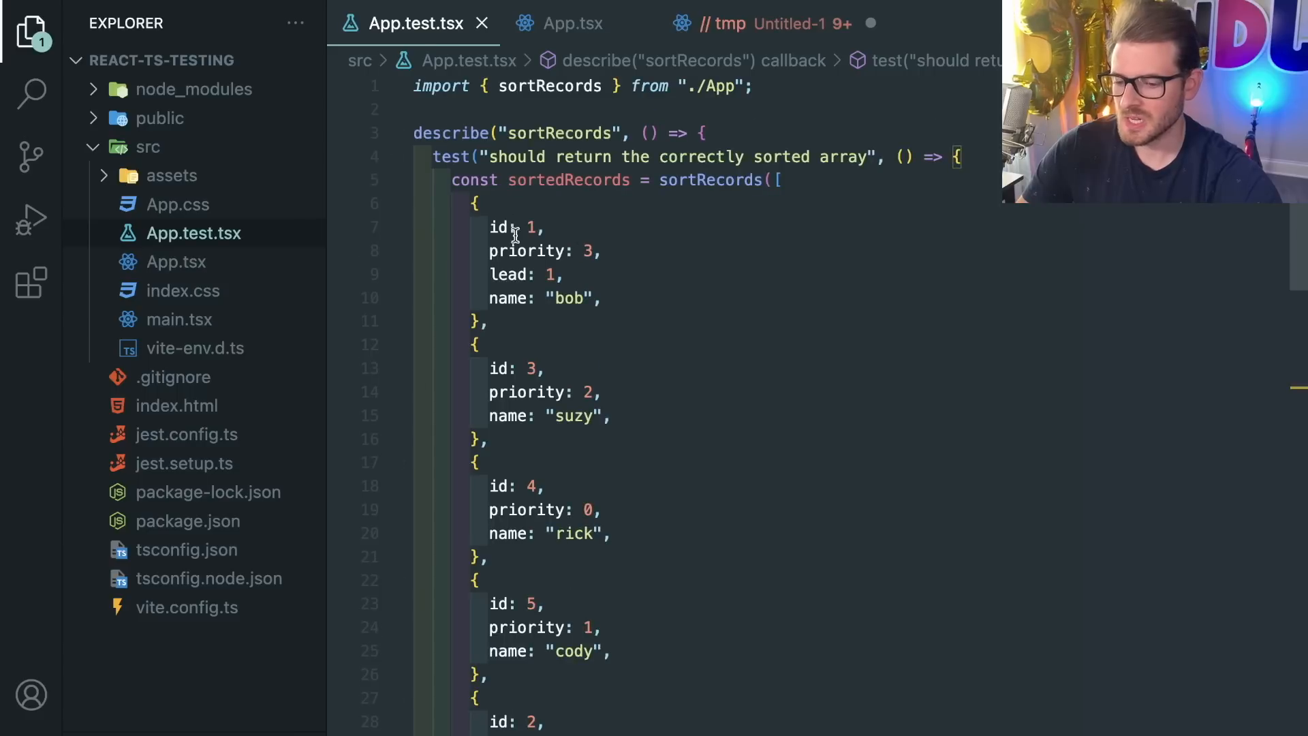
pyautogui.doubleClick(549, 85)
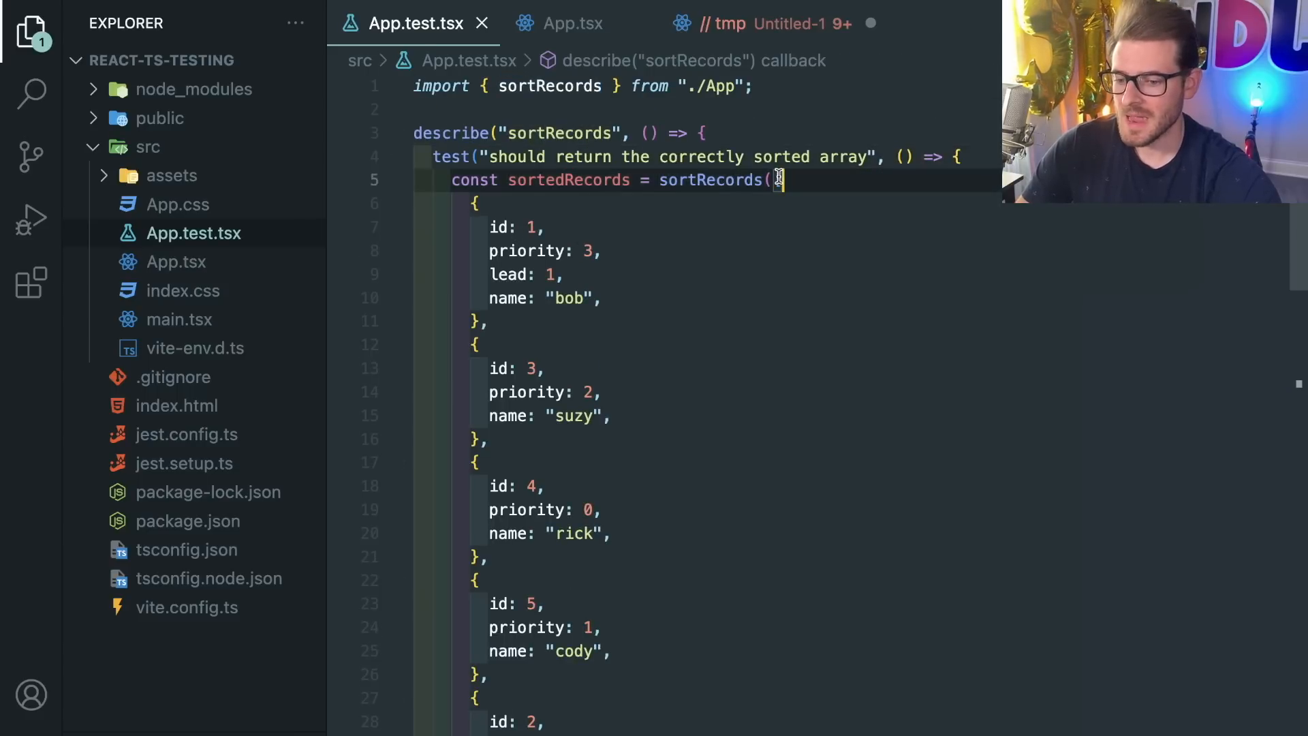
pyautogui.scroll(-3)
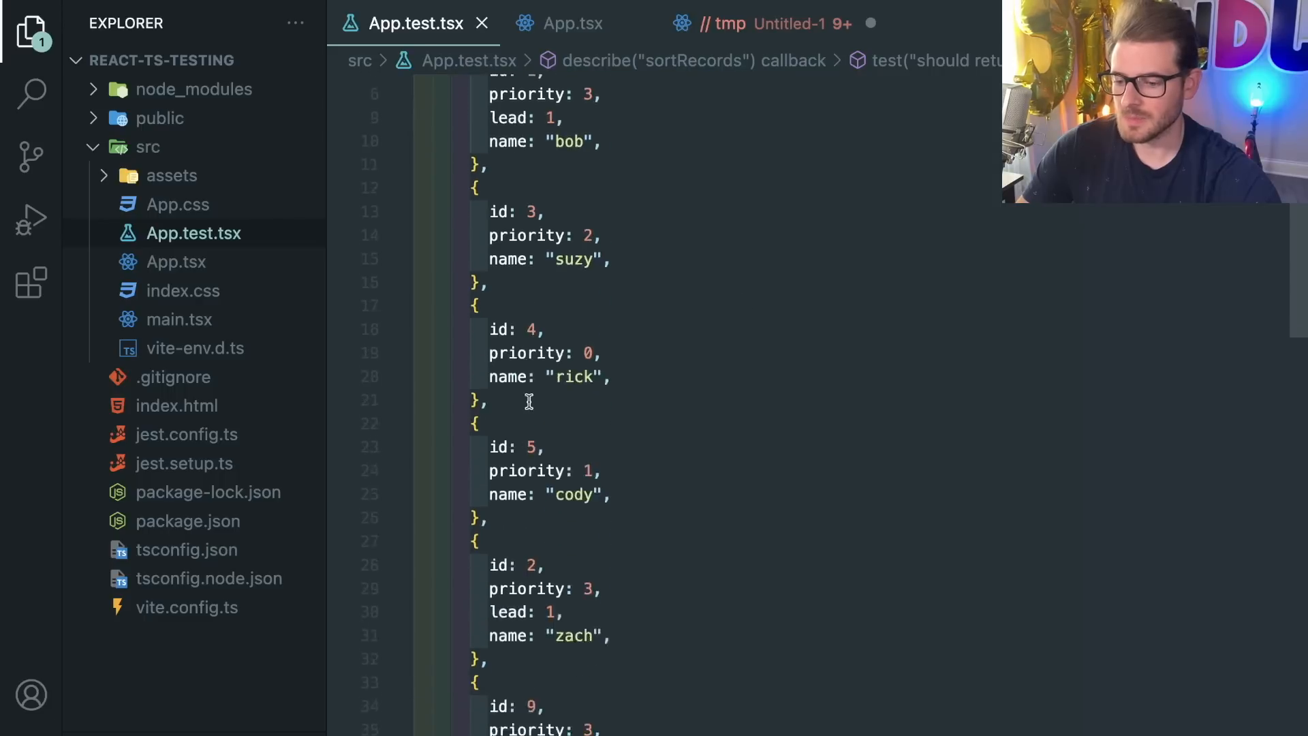
pyautogui.scroll(-3)
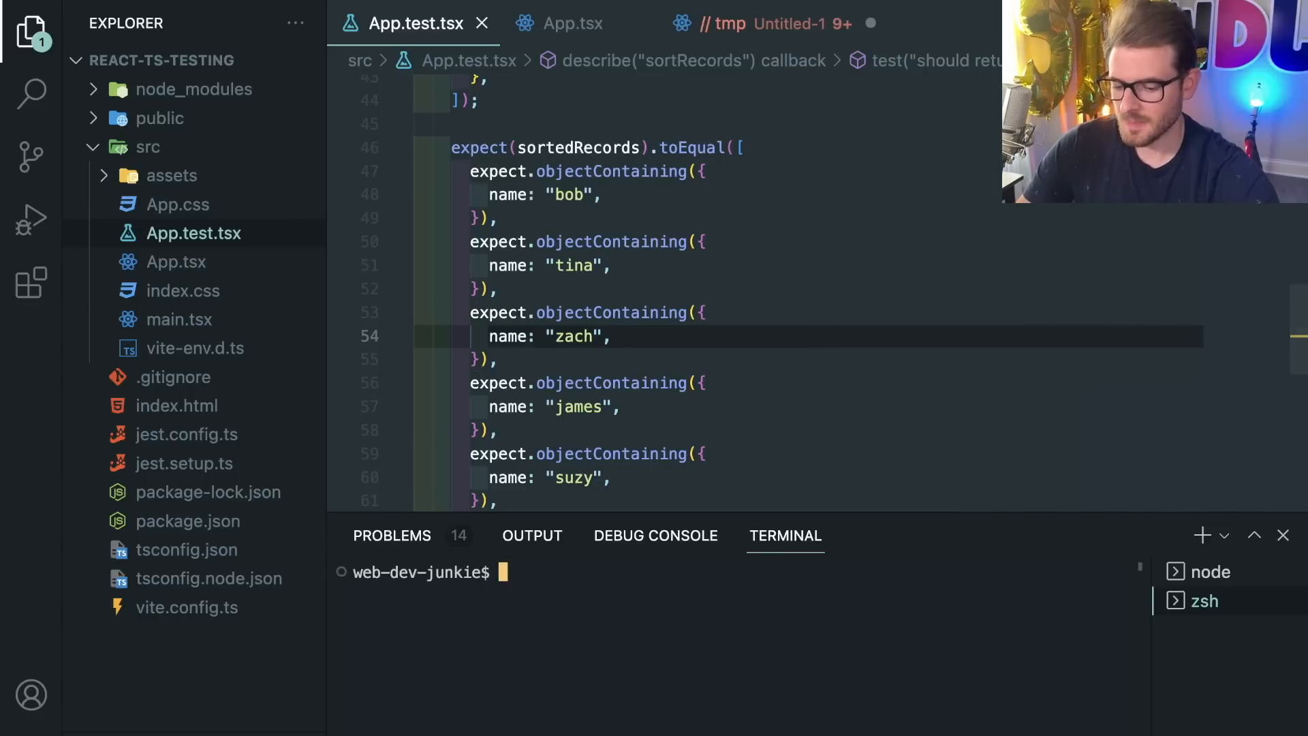
pyautogui.write('npx jest src/App.test.tsx')
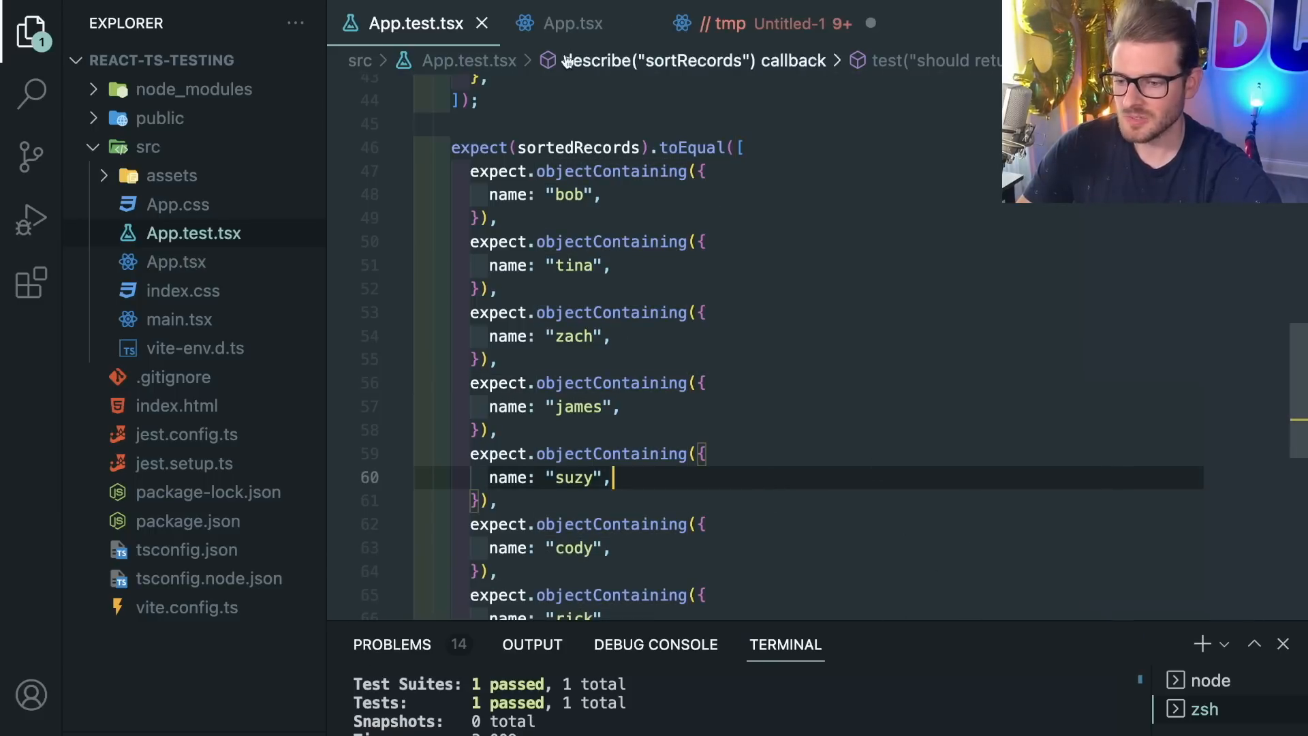
pyautogui.click(573, 23)
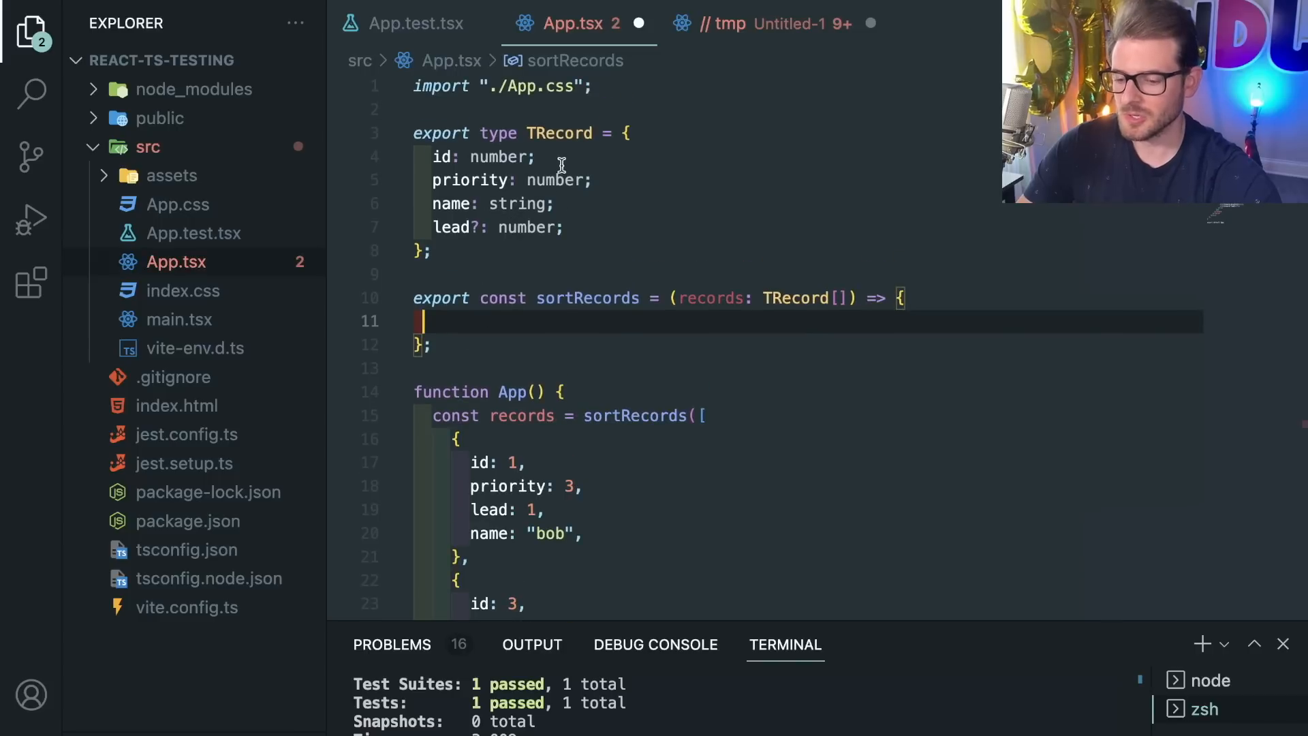
pyautogui.moveTo(523, 298)
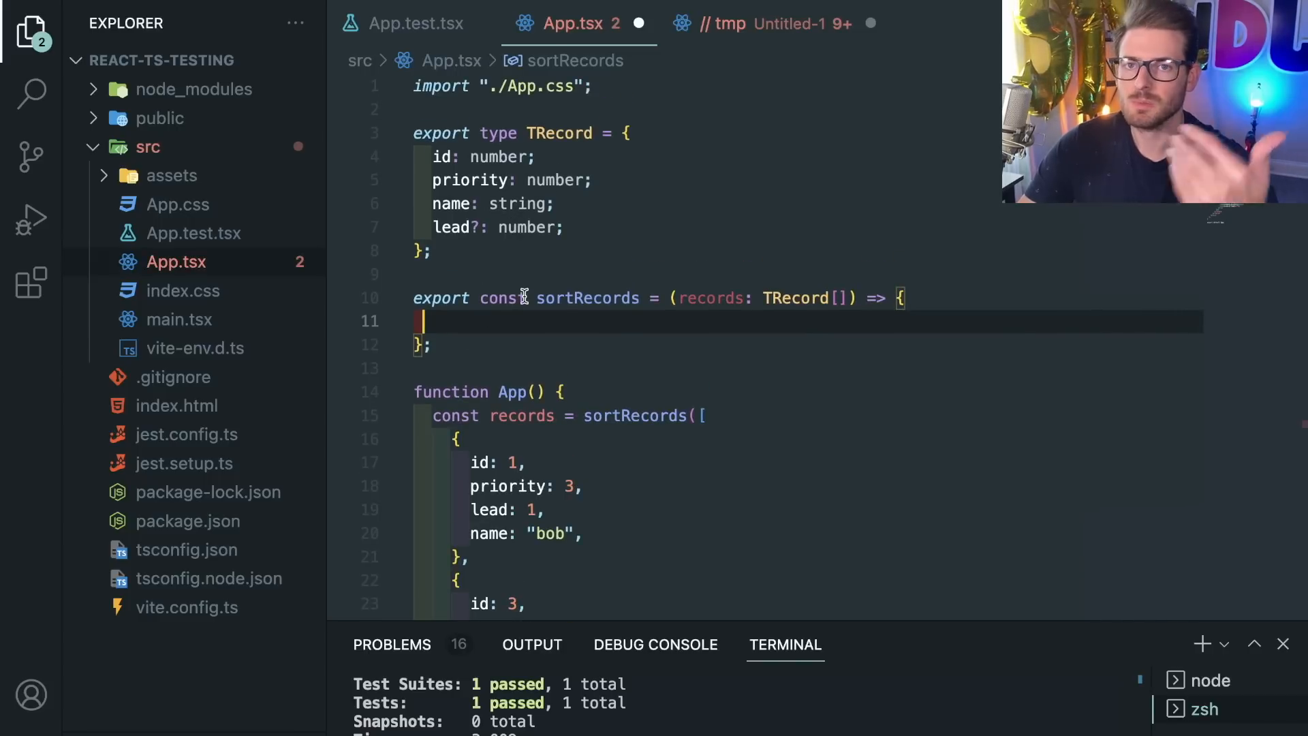
pyautogui.click(416, 23)
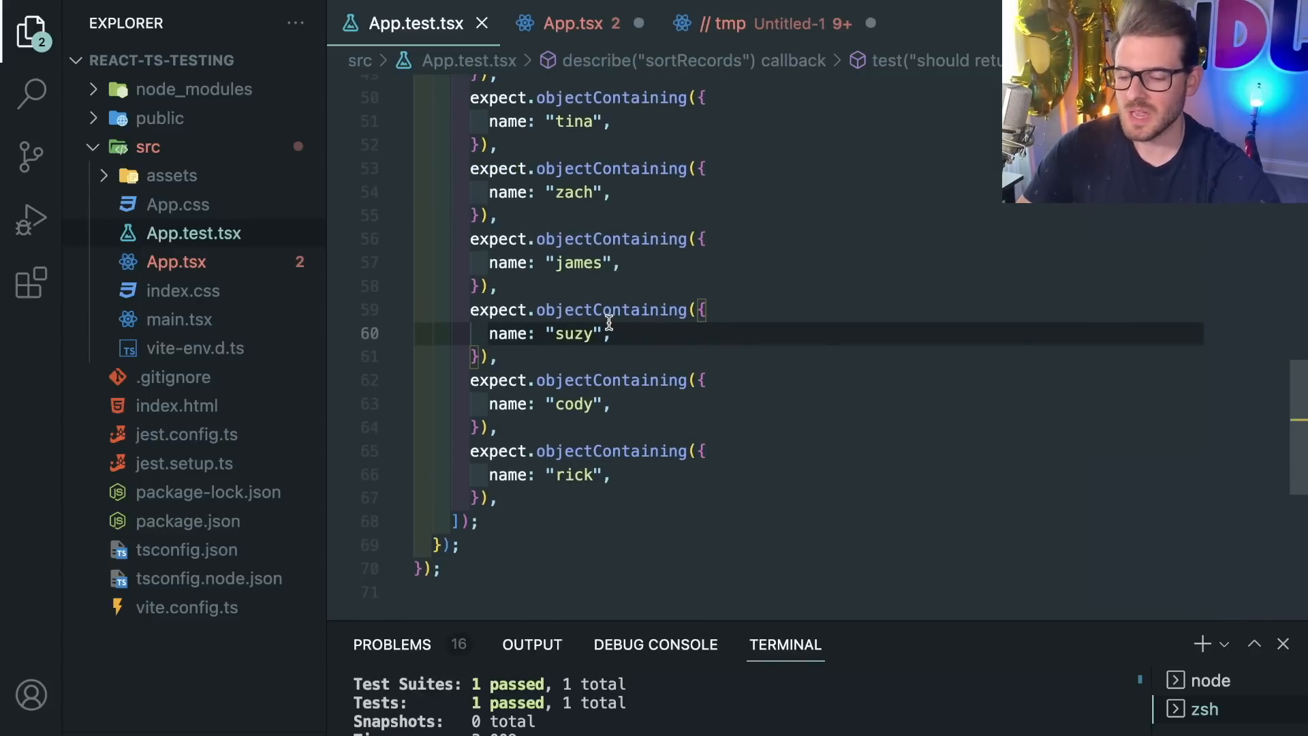
pyautogui.click(568, 23)
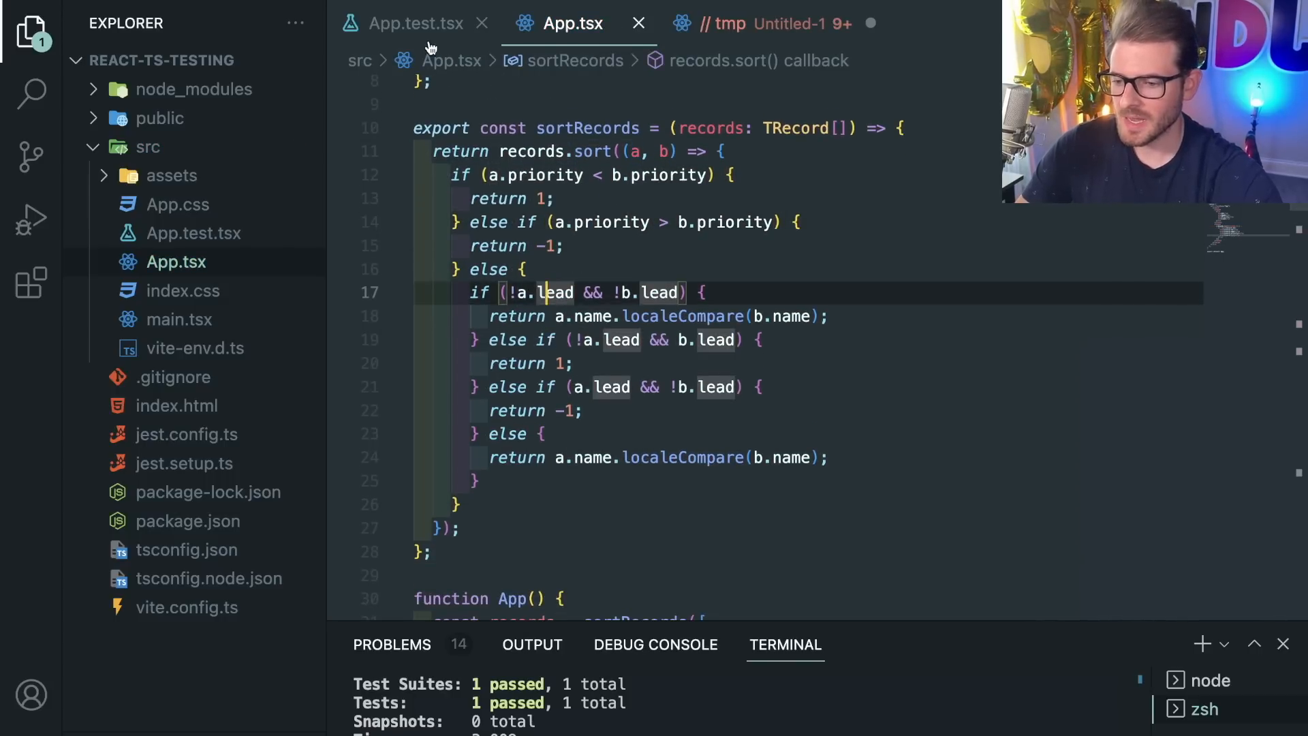
pyautogui.click(416, 23)
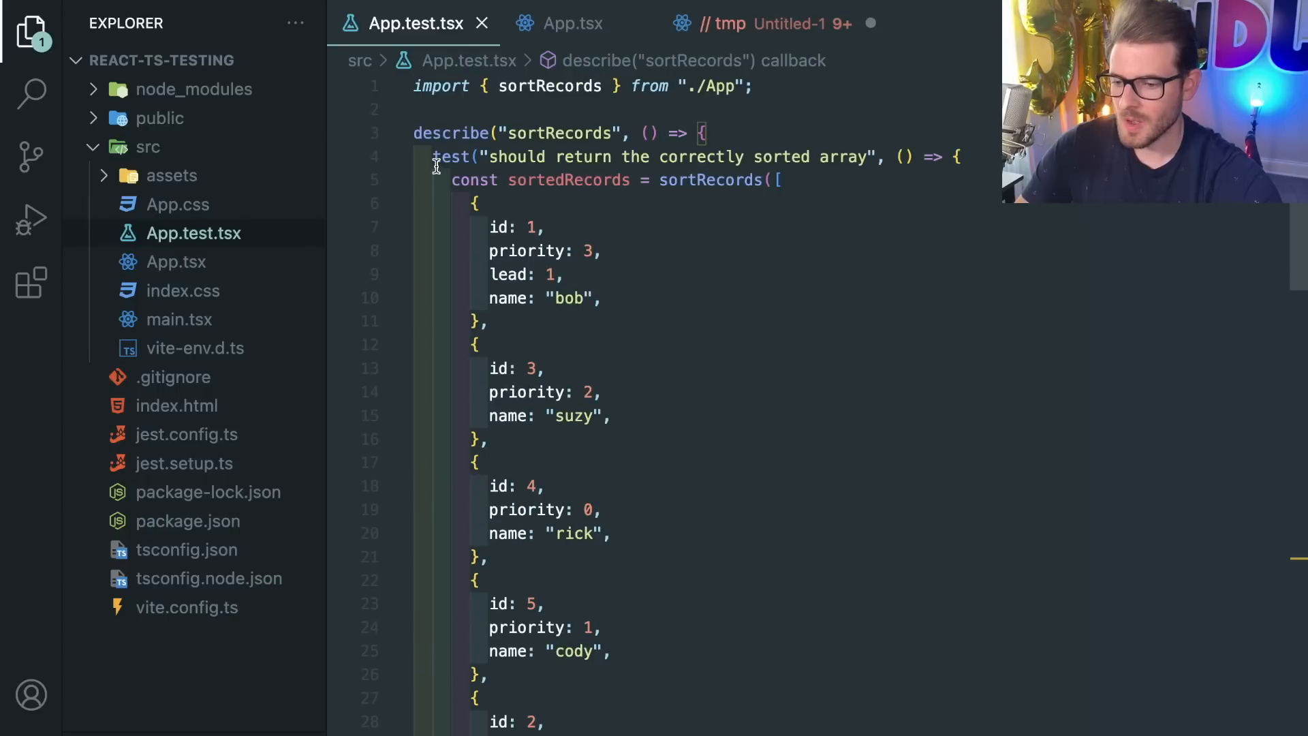
pyautogui.scroll(-3)
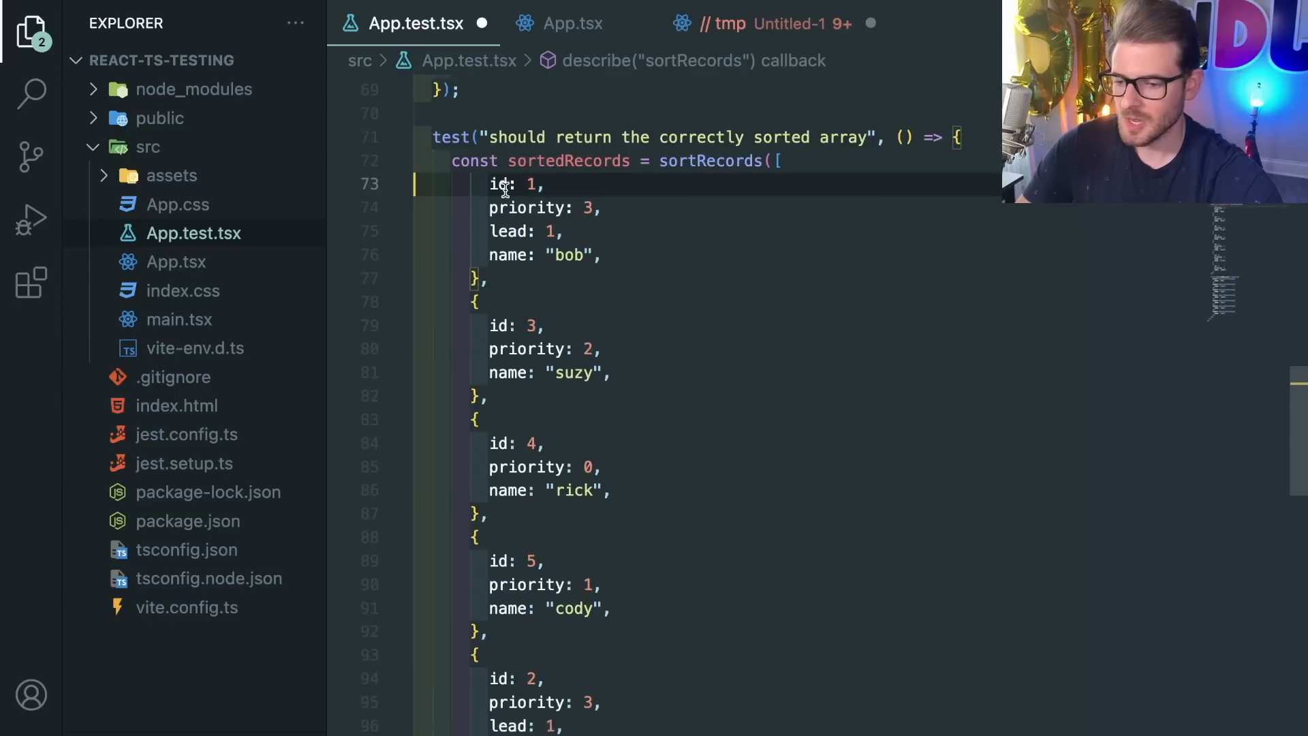
# Finish the duplicated test's expected order as james, tina, zach, suzy, cody, rick
pyautogui.scroll(-3)
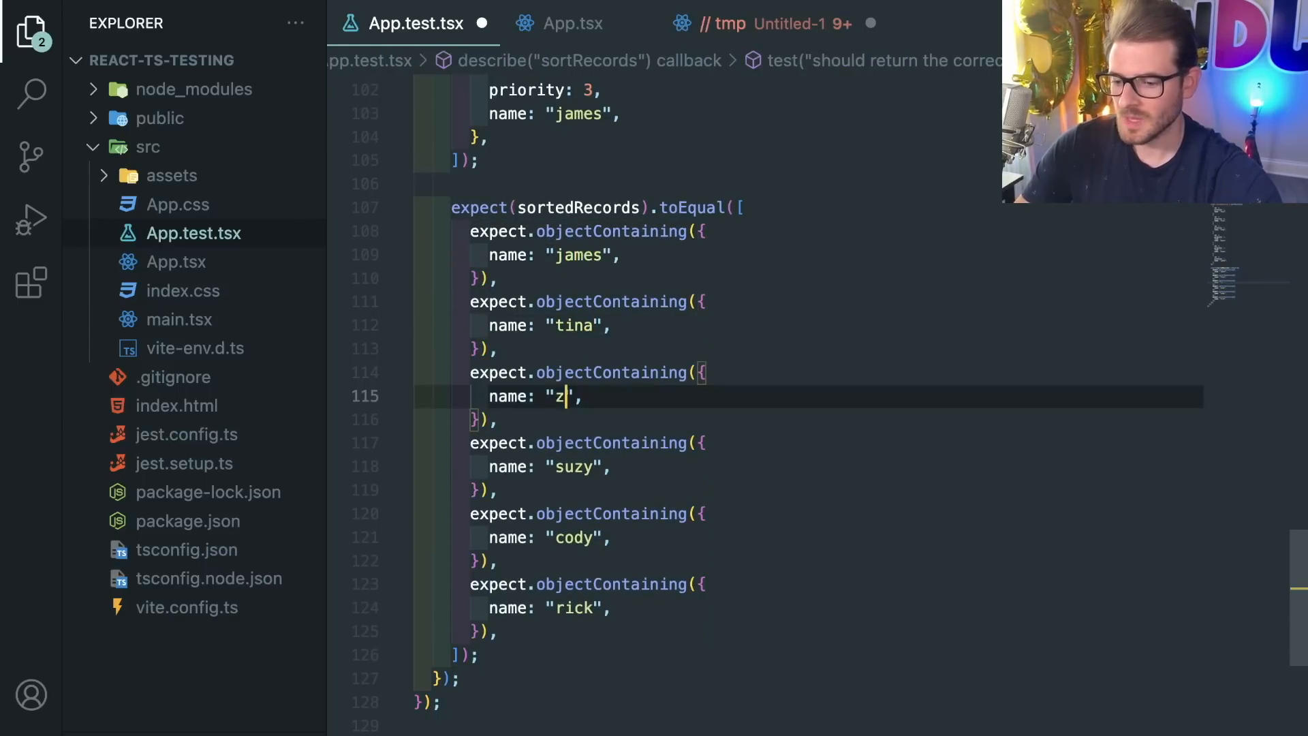
pyautogui.write('ach')
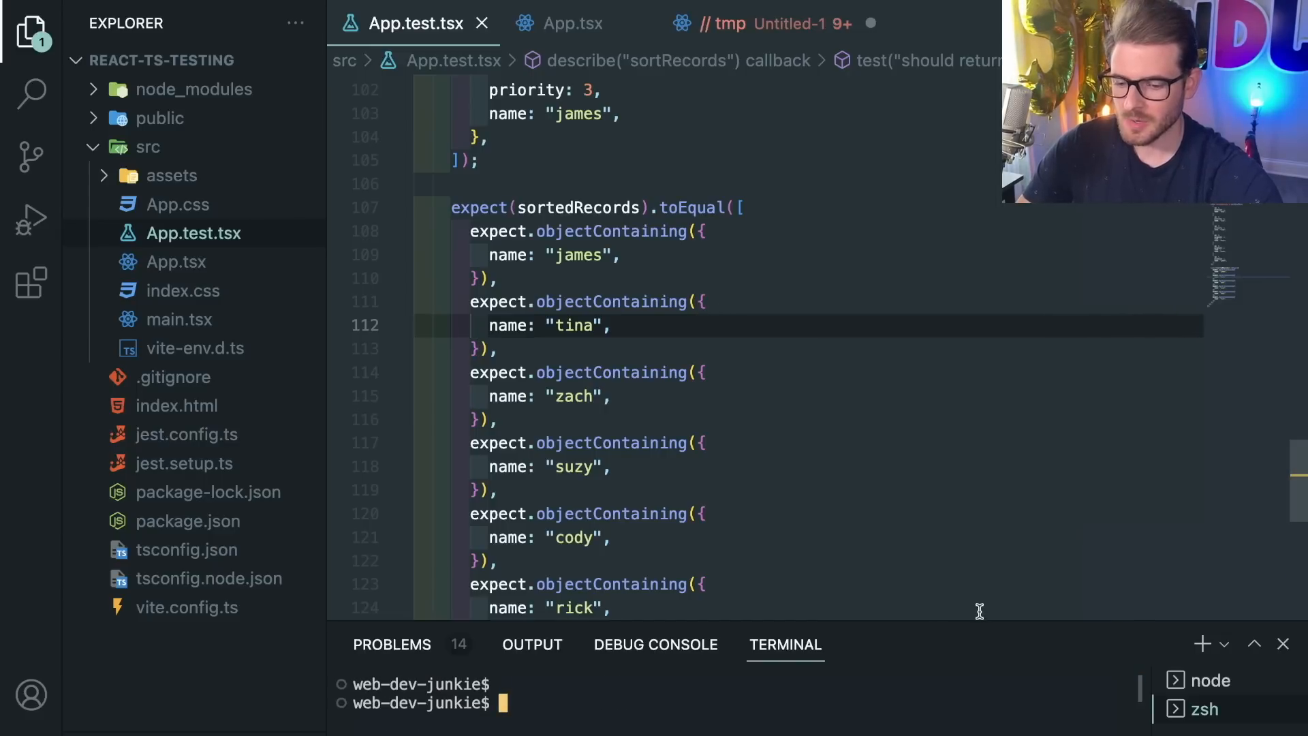
# Run npx jest src/App.test.tsx again and read the failing james-first diff against the browser table
pyautogui.write('npx jest src/App.test.tsx')
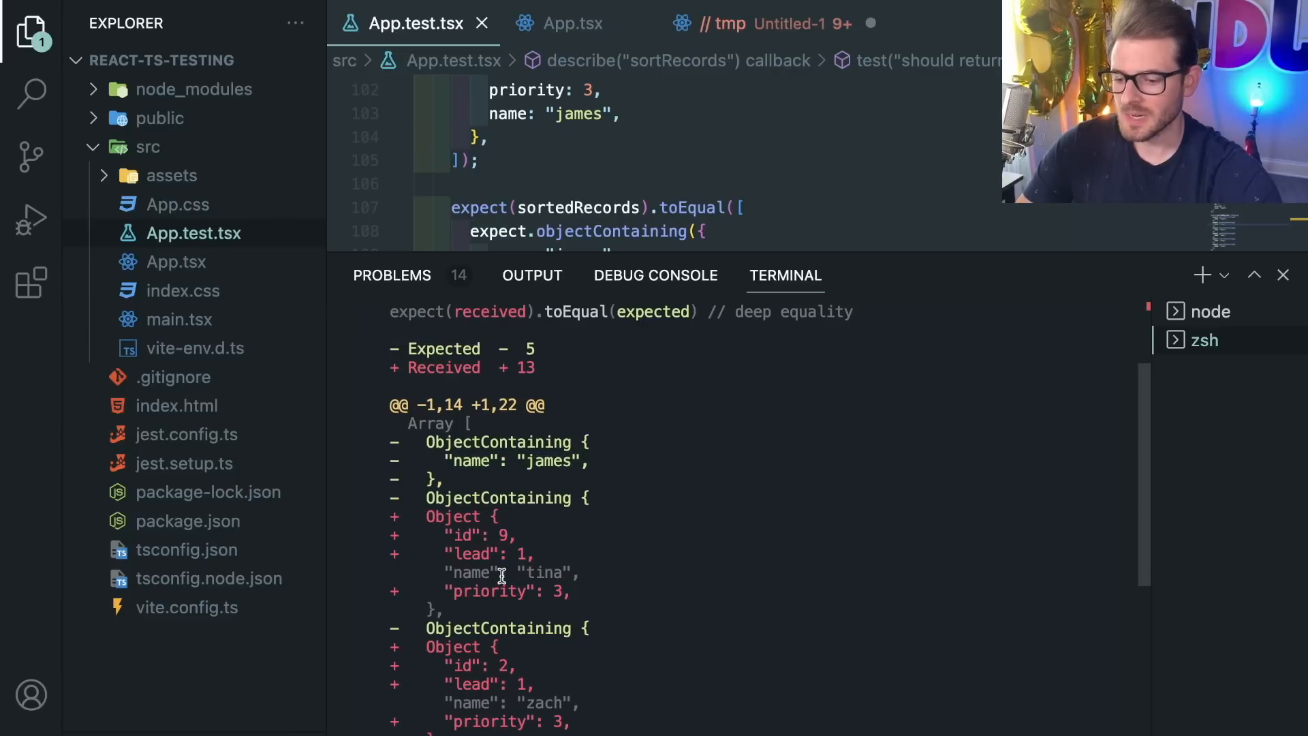
pyautogui.moveTo(900, 263)
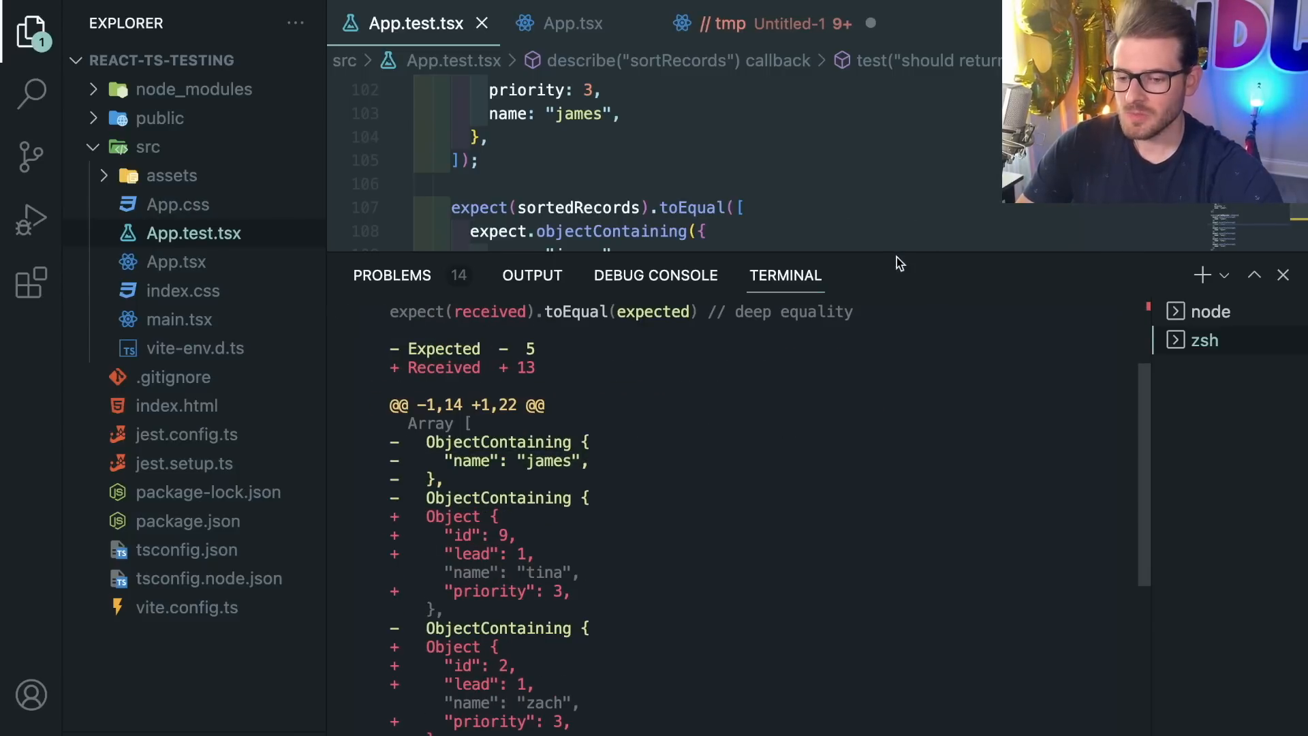
pyautogui.click(572, 23)
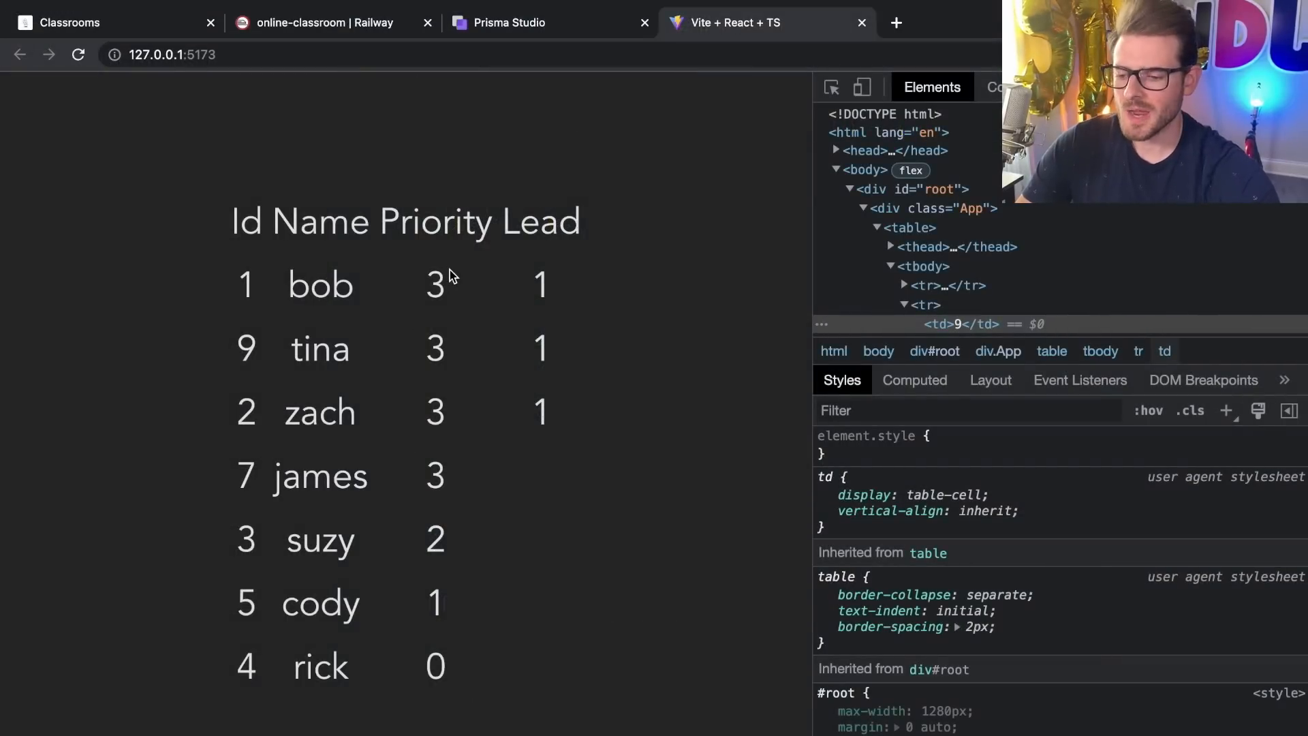
pyautogui.moveTo(408, 293)
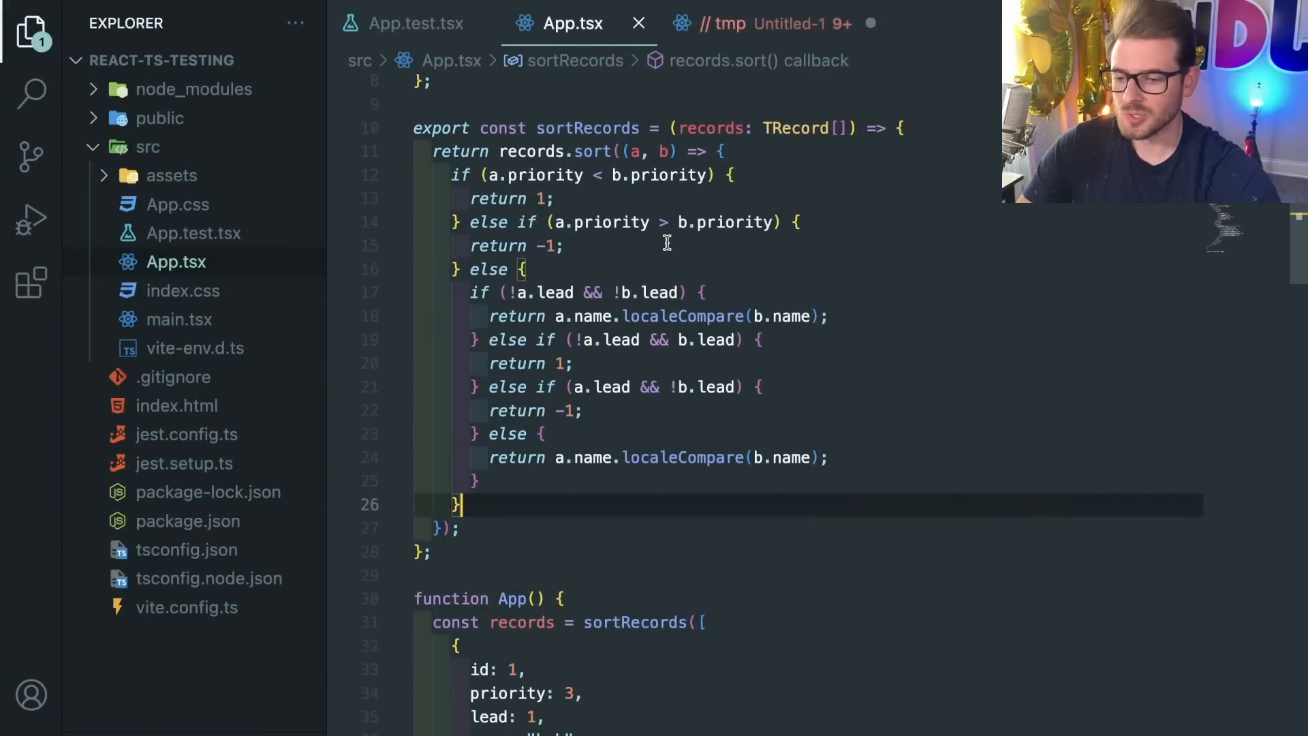
pyautogui.click(414, 23)
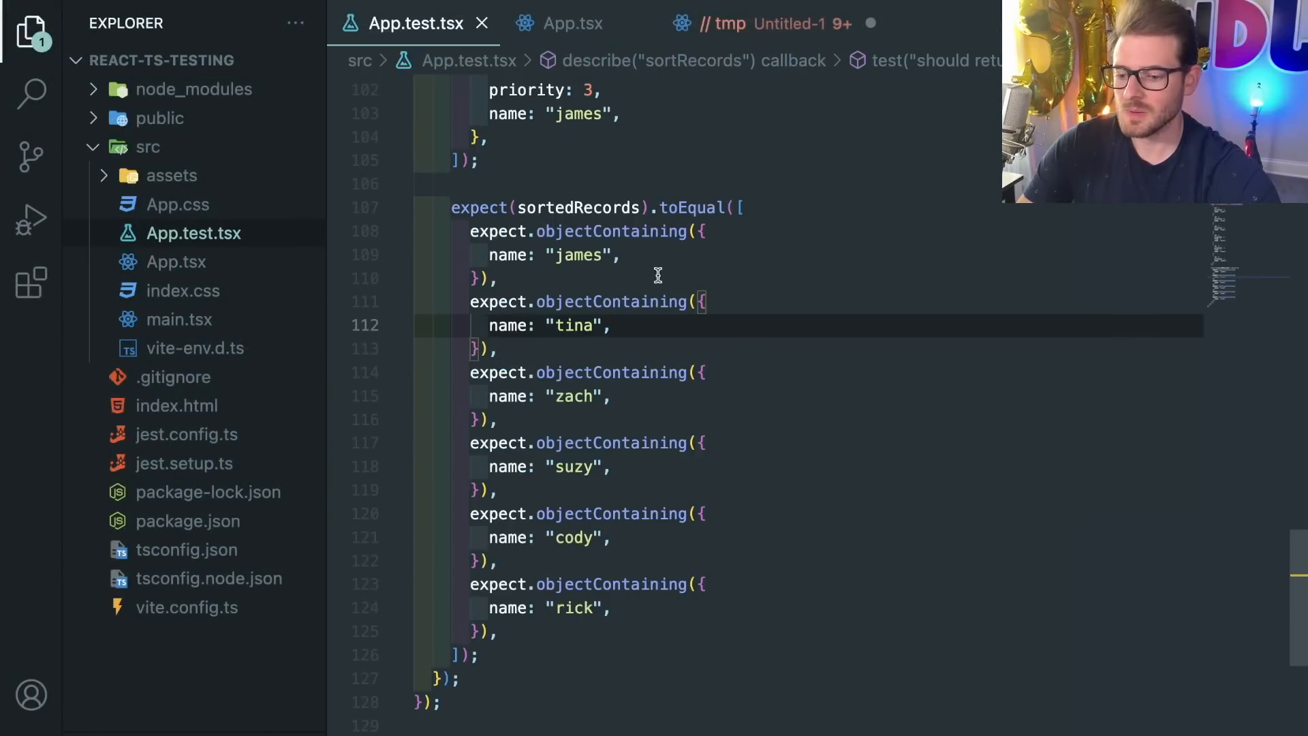
pyautogui.click(572, 23)
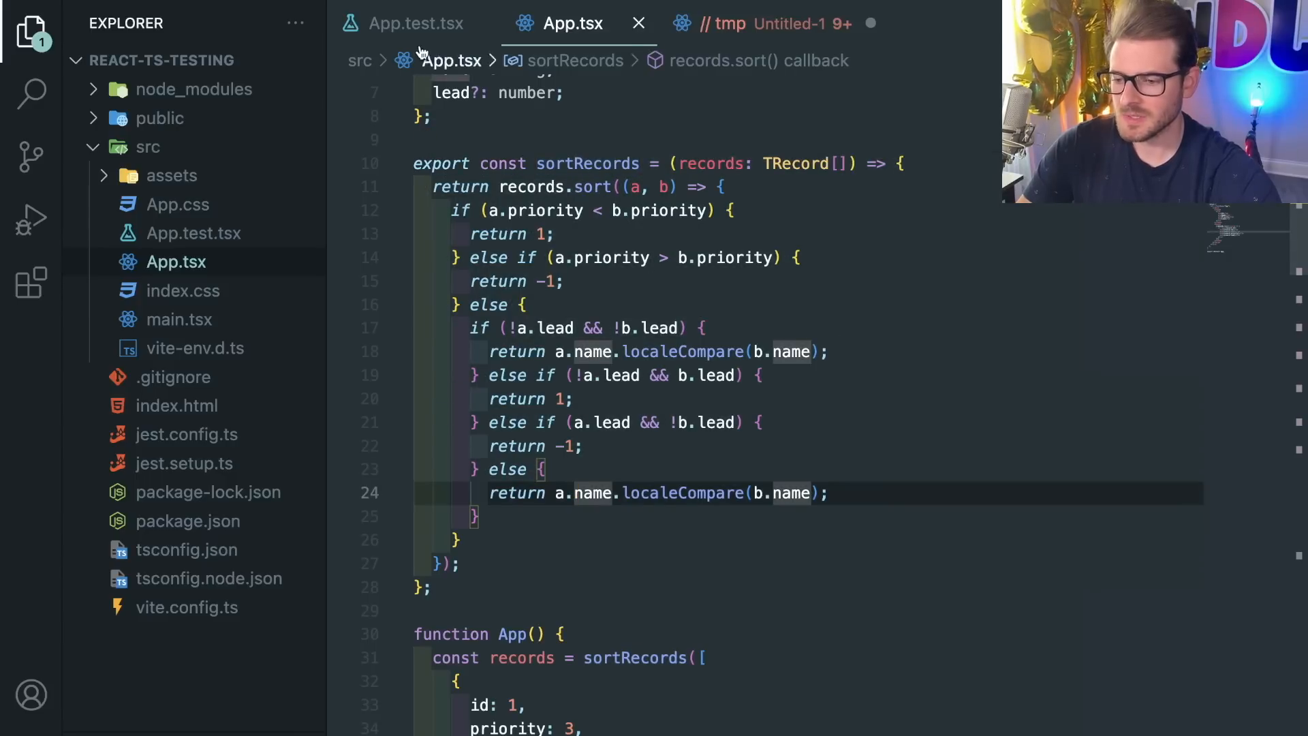
pyautogui.moveTo(535, 209)
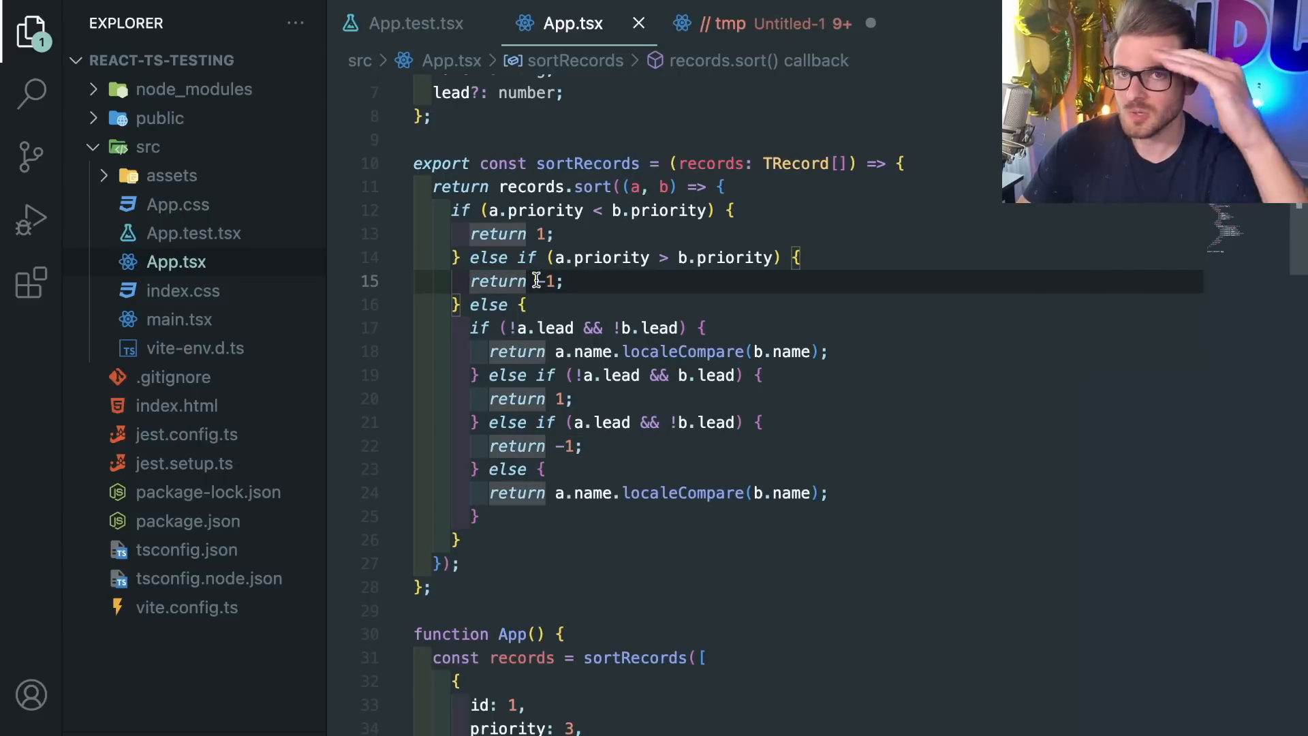
pyautogui.write('-')
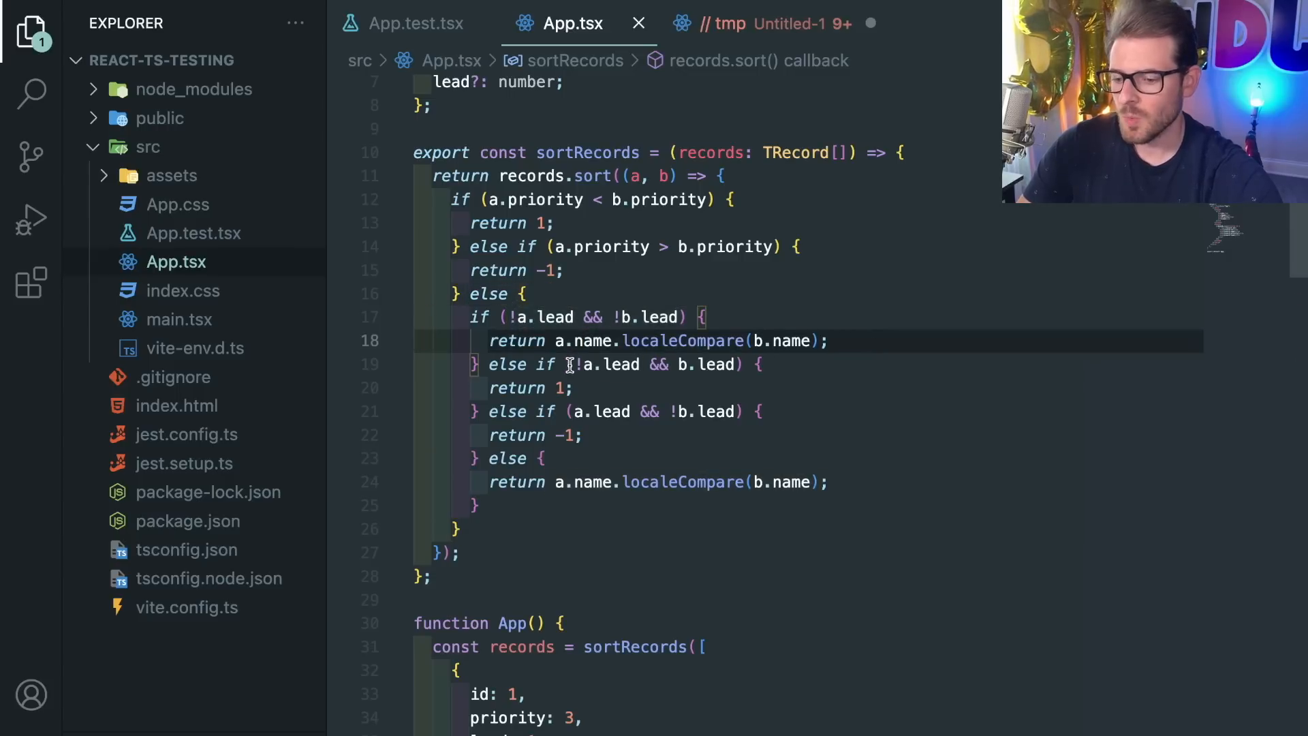
pyautogui.click(570, 388)
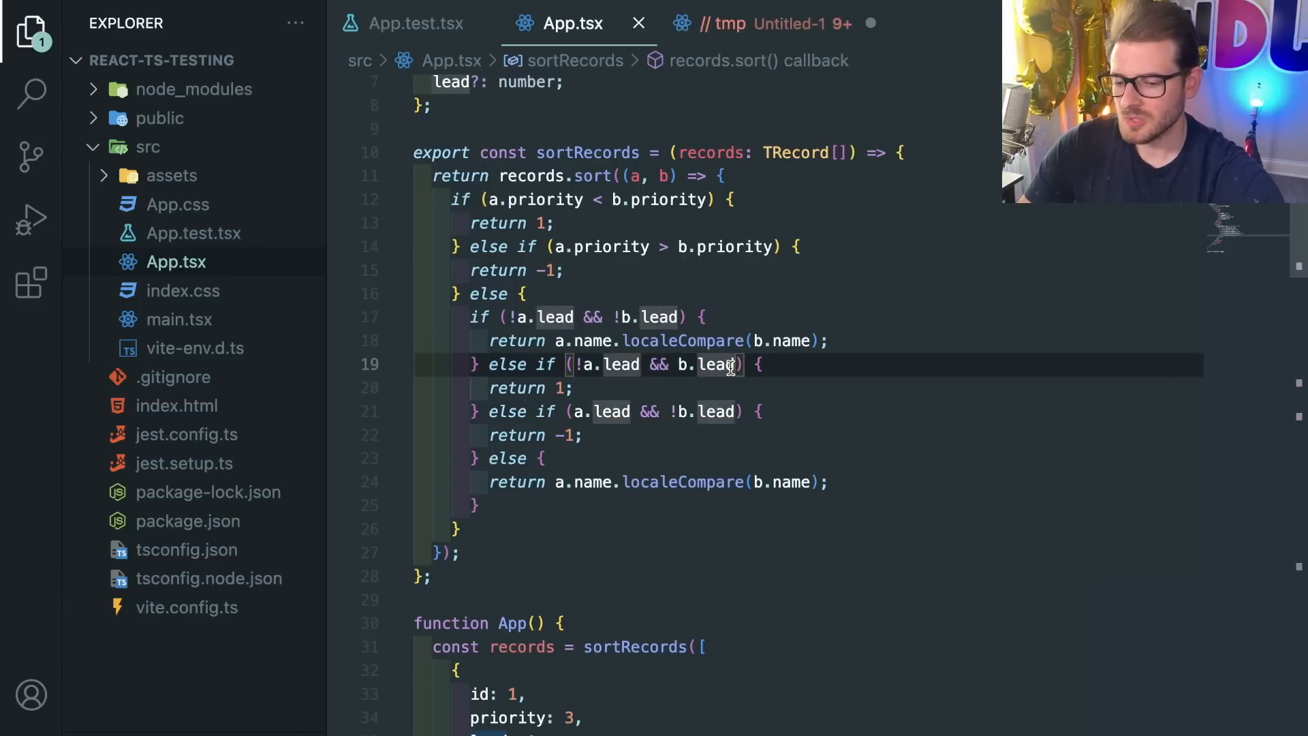
# Append && records.find((record) => record.id === lead) to both the b.lead and a.lead conditions
pyautogui.write('&&')
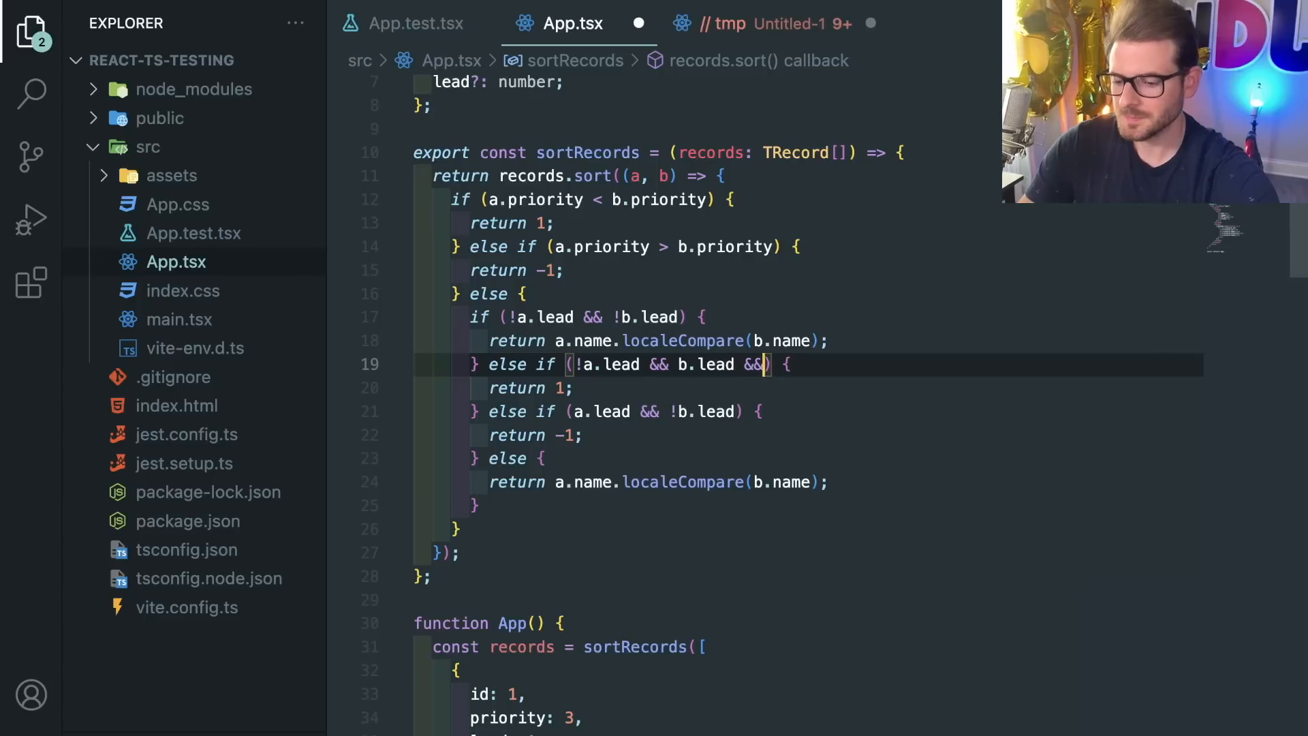
pyautogui.write('record')
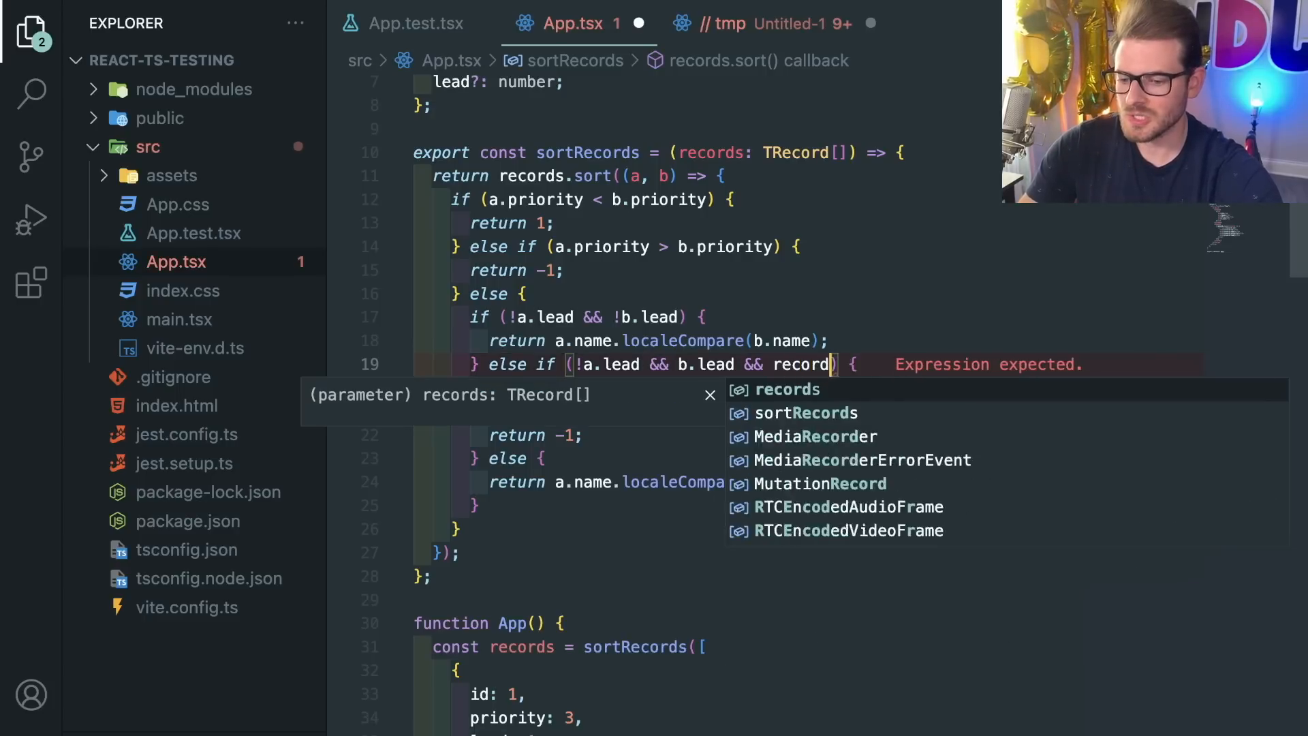
pyautogui.write('s.')
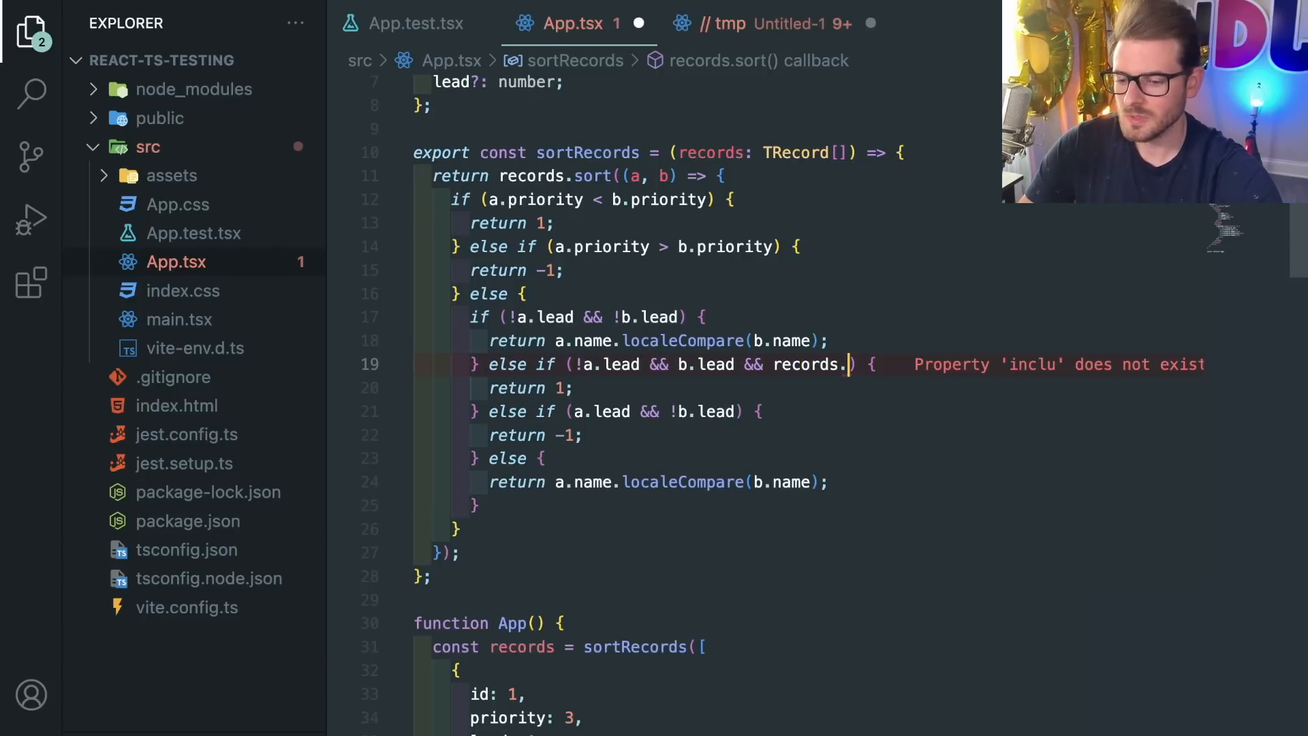
pyautogui.write('find(')
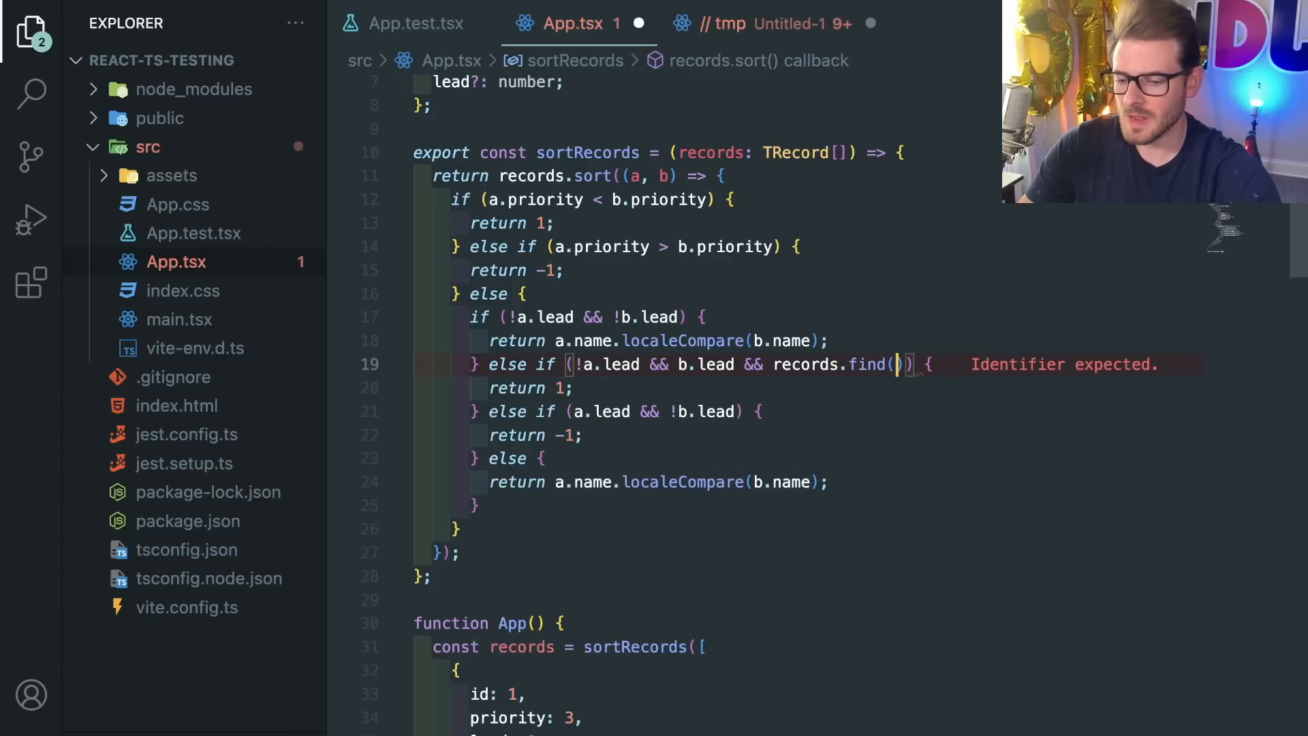
pyautogui.write('record +')
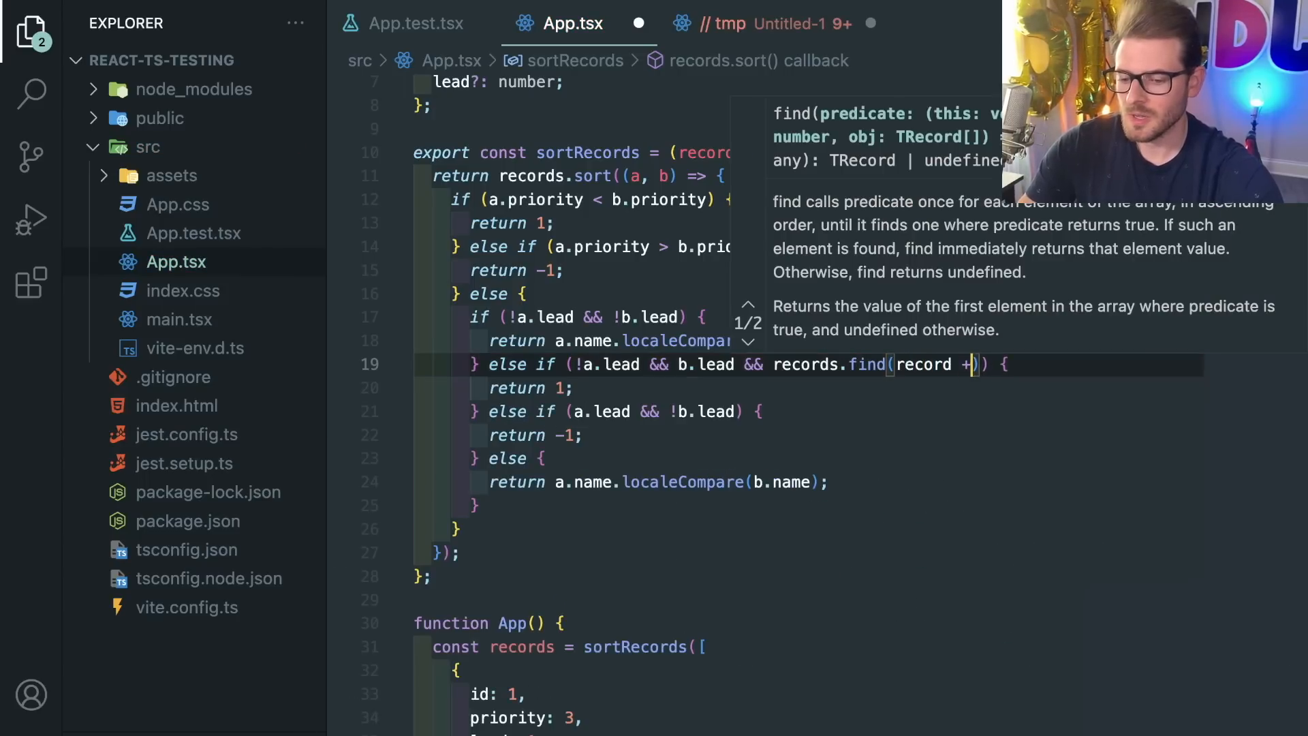
pyautogui.write('=> record')
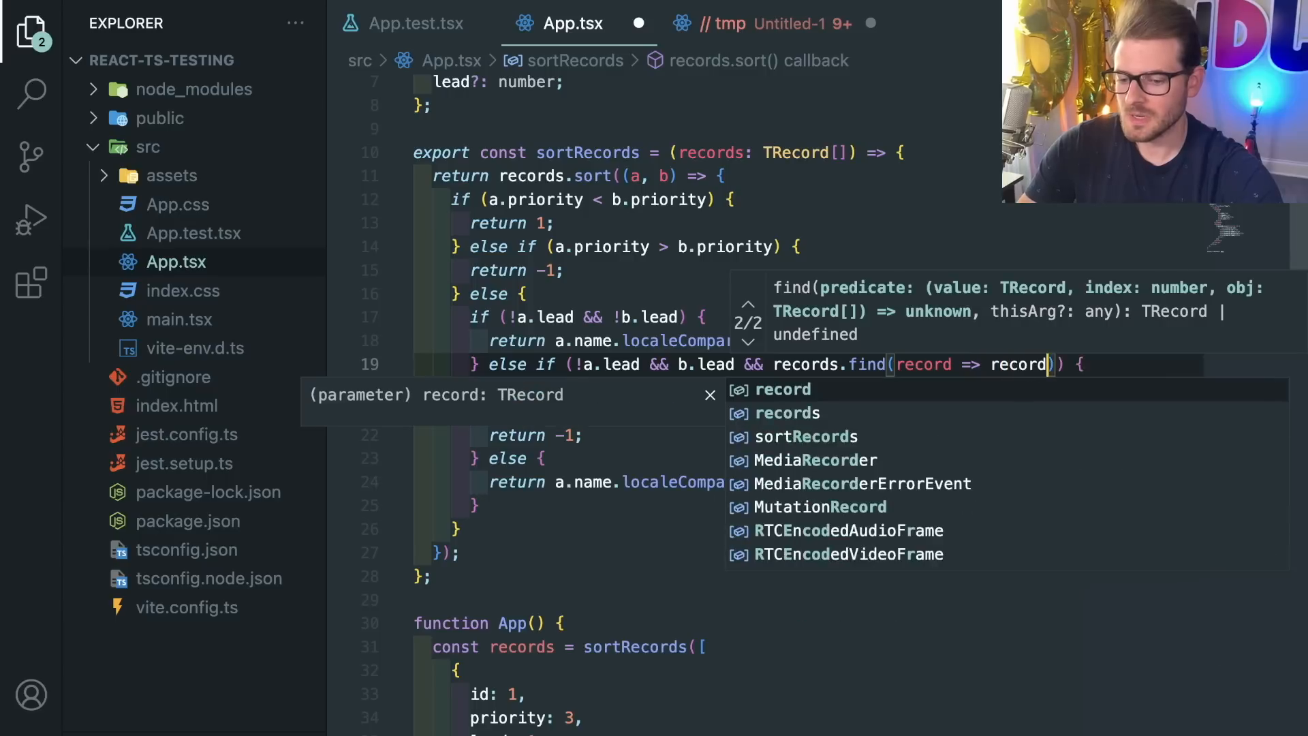
pyautogui.write('.')
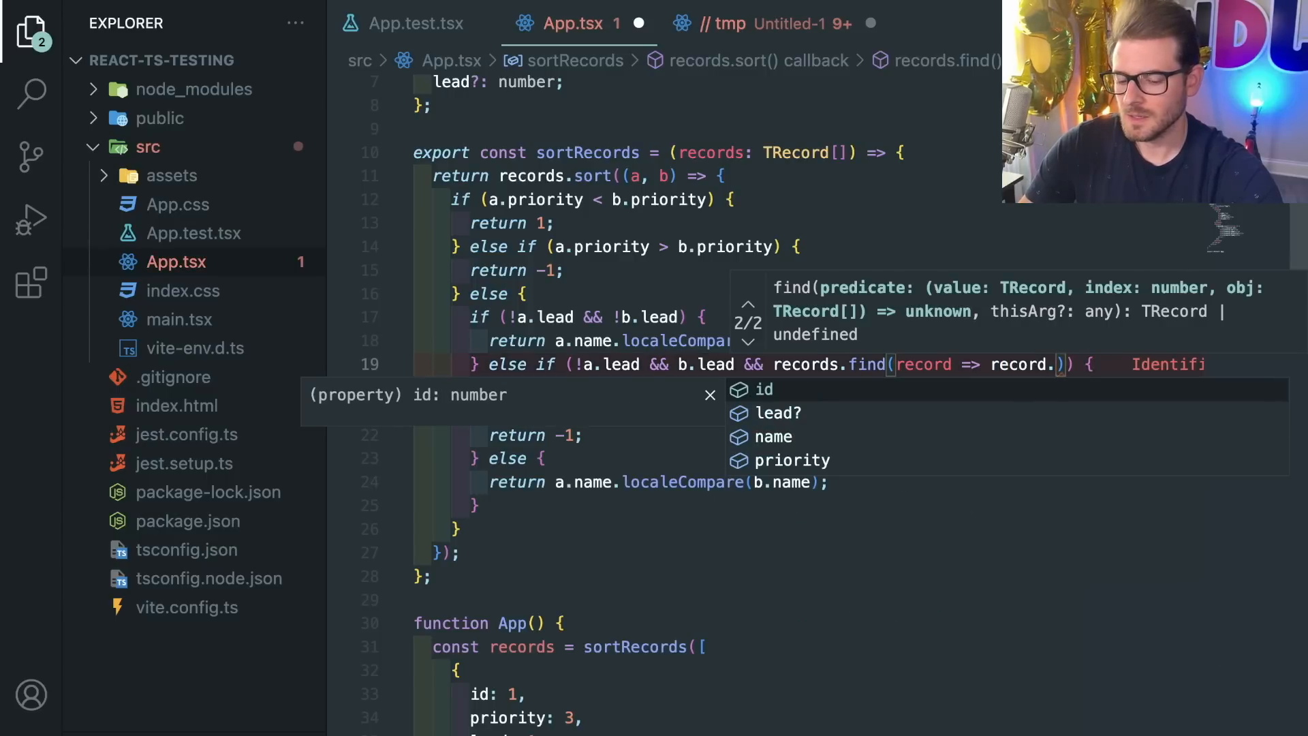
pyautogui.write('id === b.lead')
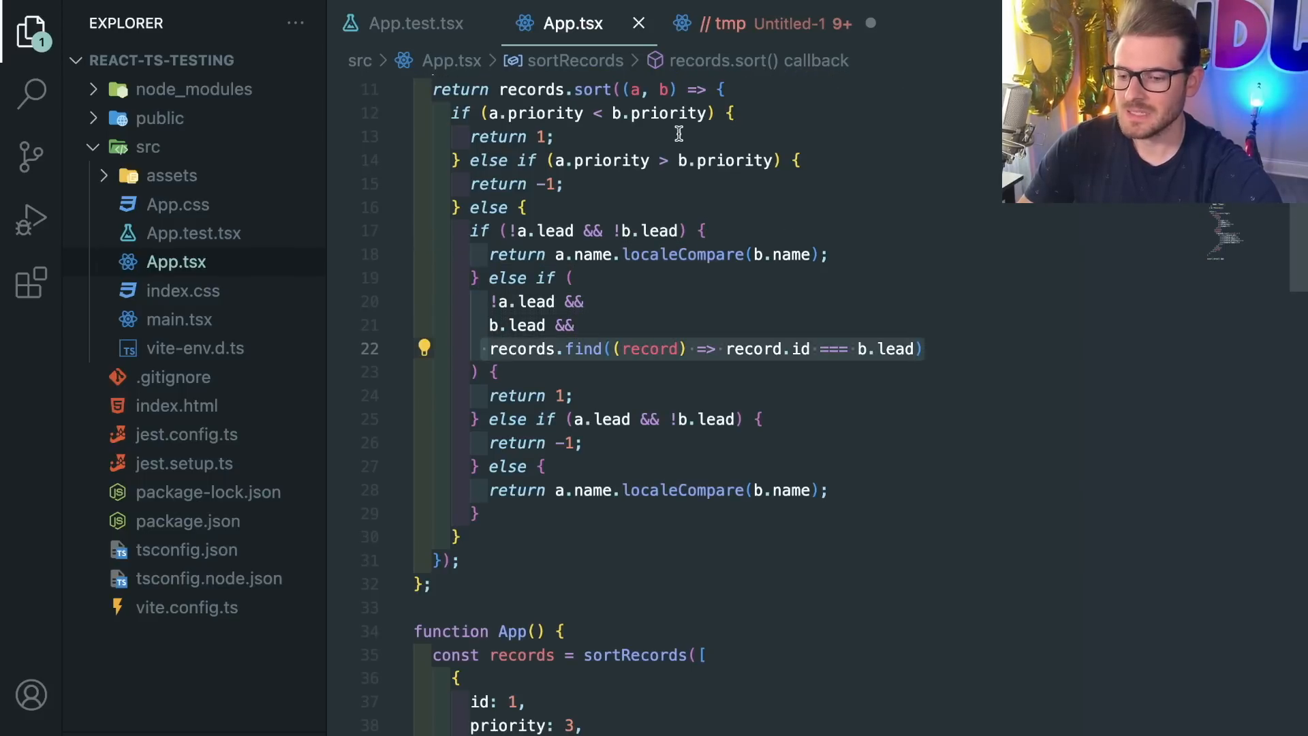
pyautogui.scroll(-3)
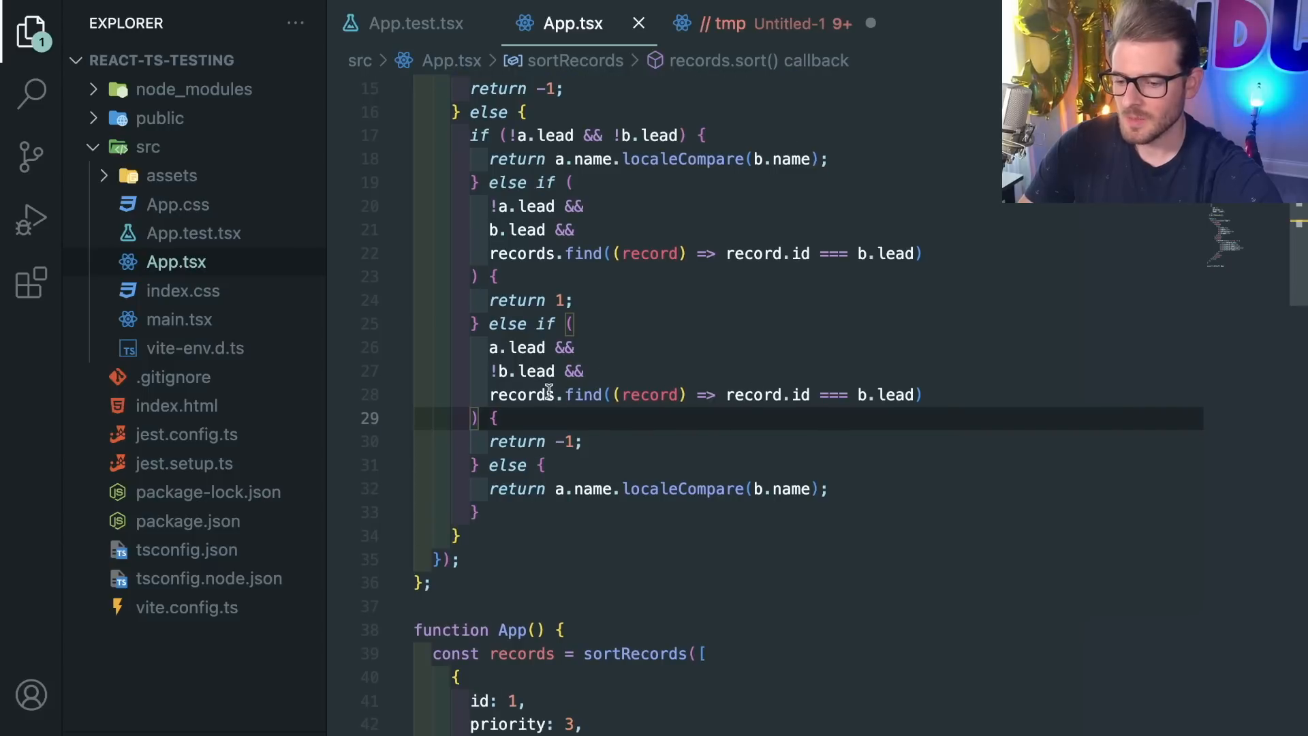
pyautogui.write('a')
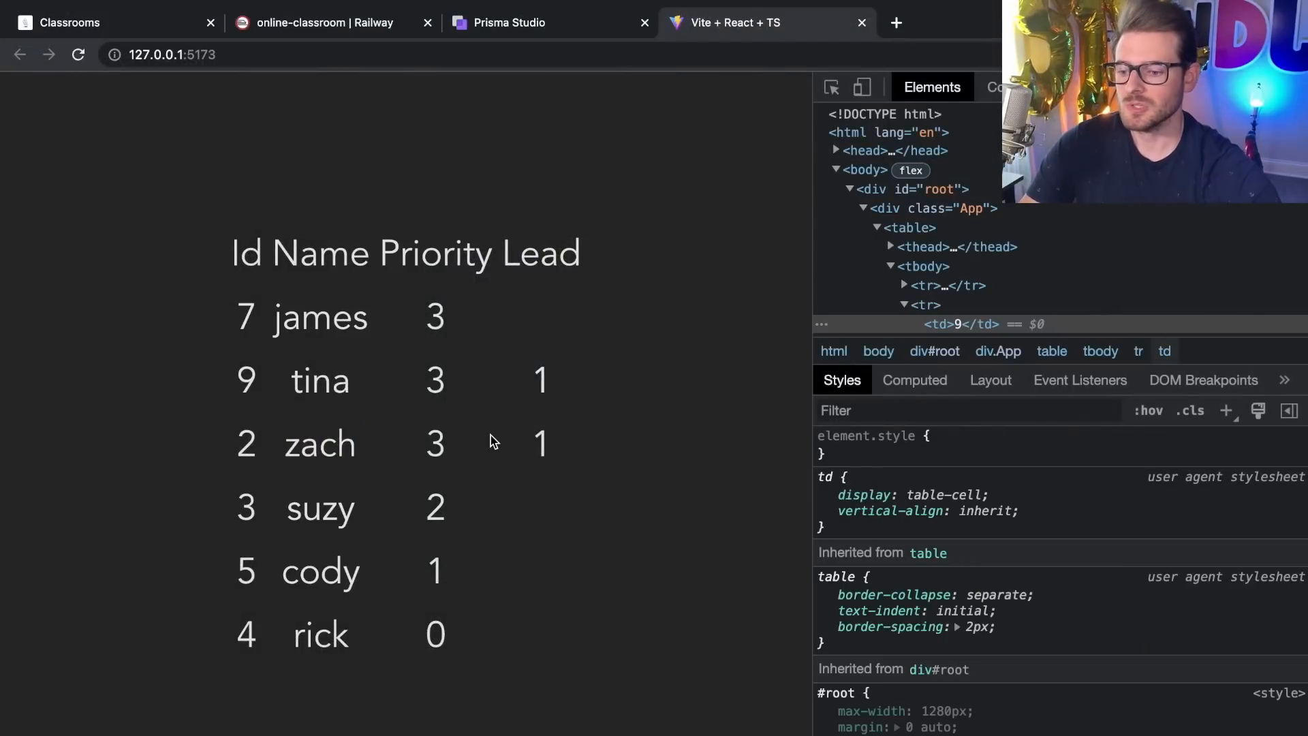
pyautogui.moveTo(294, 451)
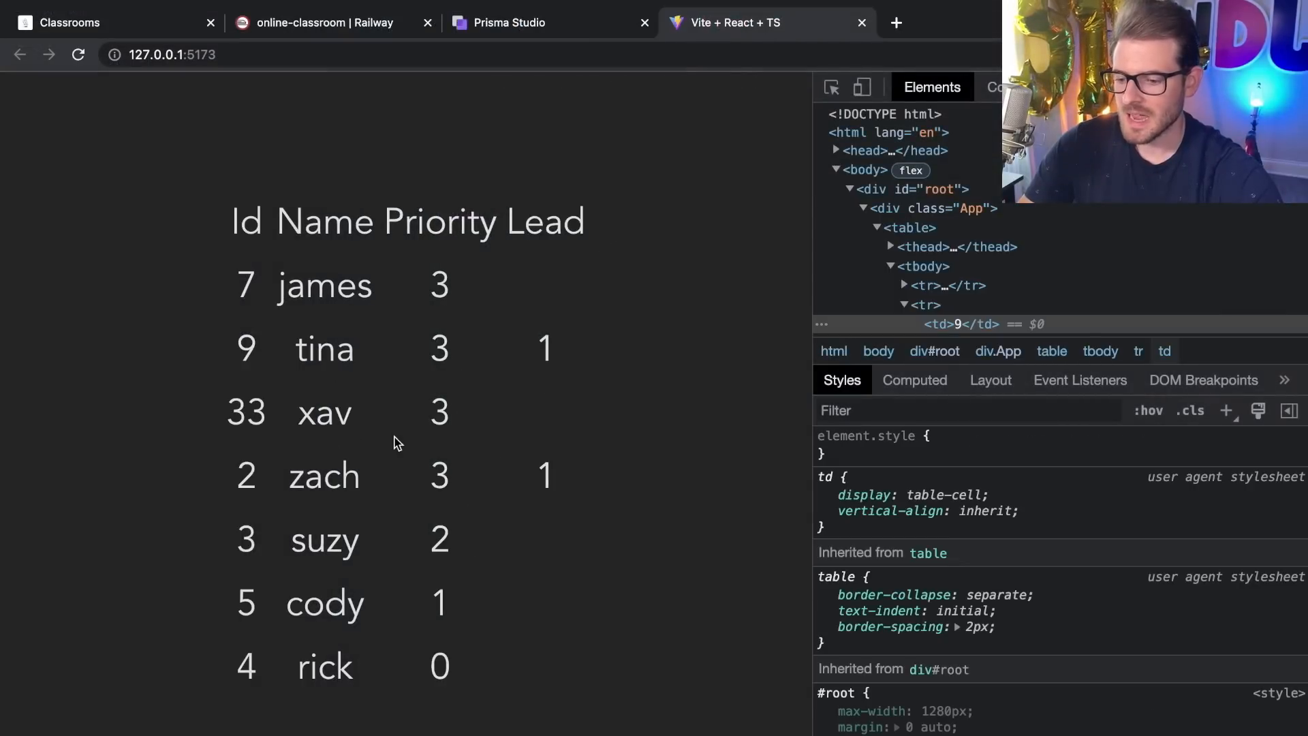
pyautogui.moveTo(500, 380)
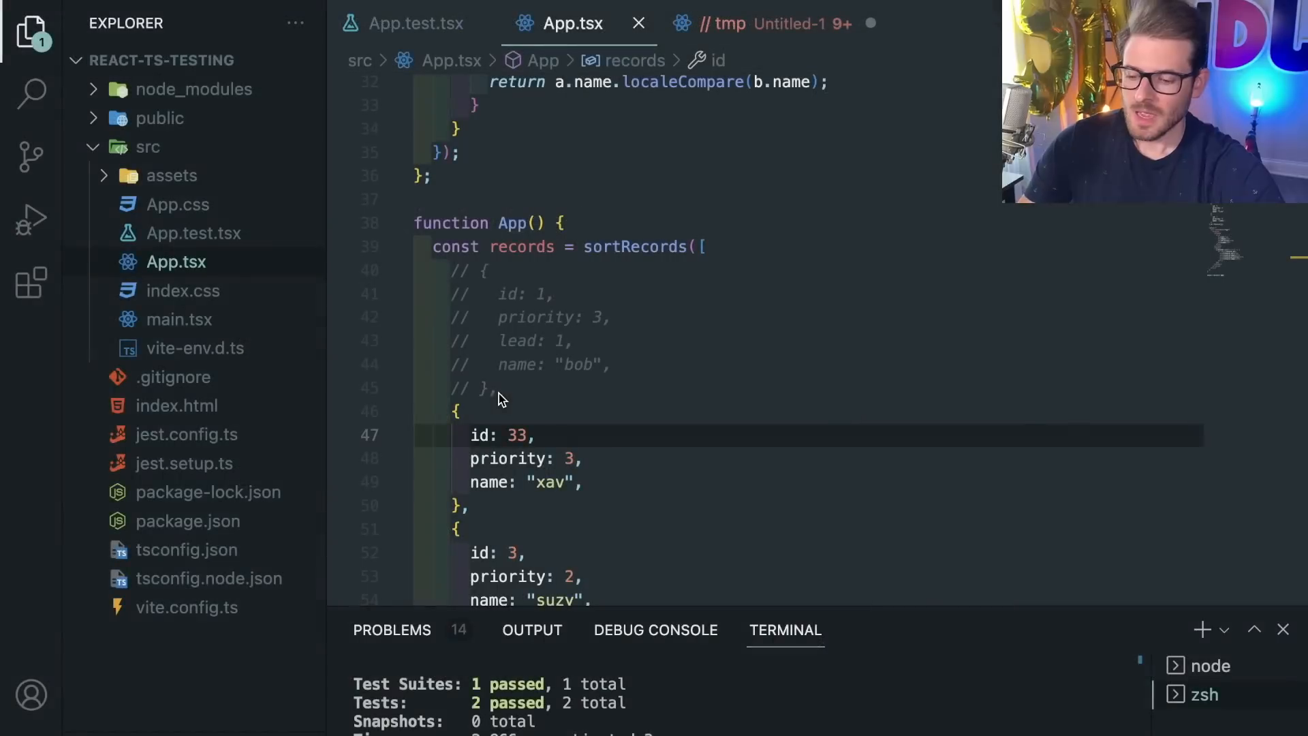
# Flip between App.test.tsx and the sortRecords comparator in App.tsx to confirm they agree
pyautogui.click(414, 23)
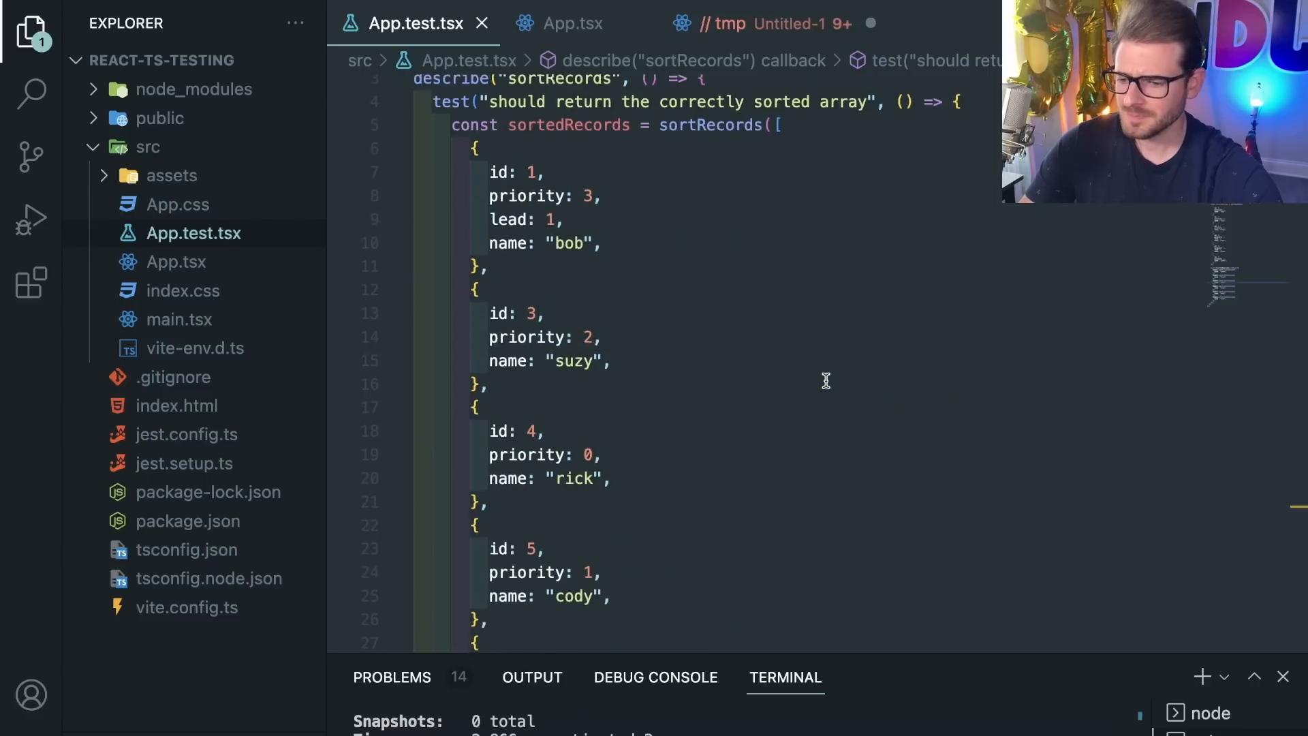
pyautogui.click(571, 24)
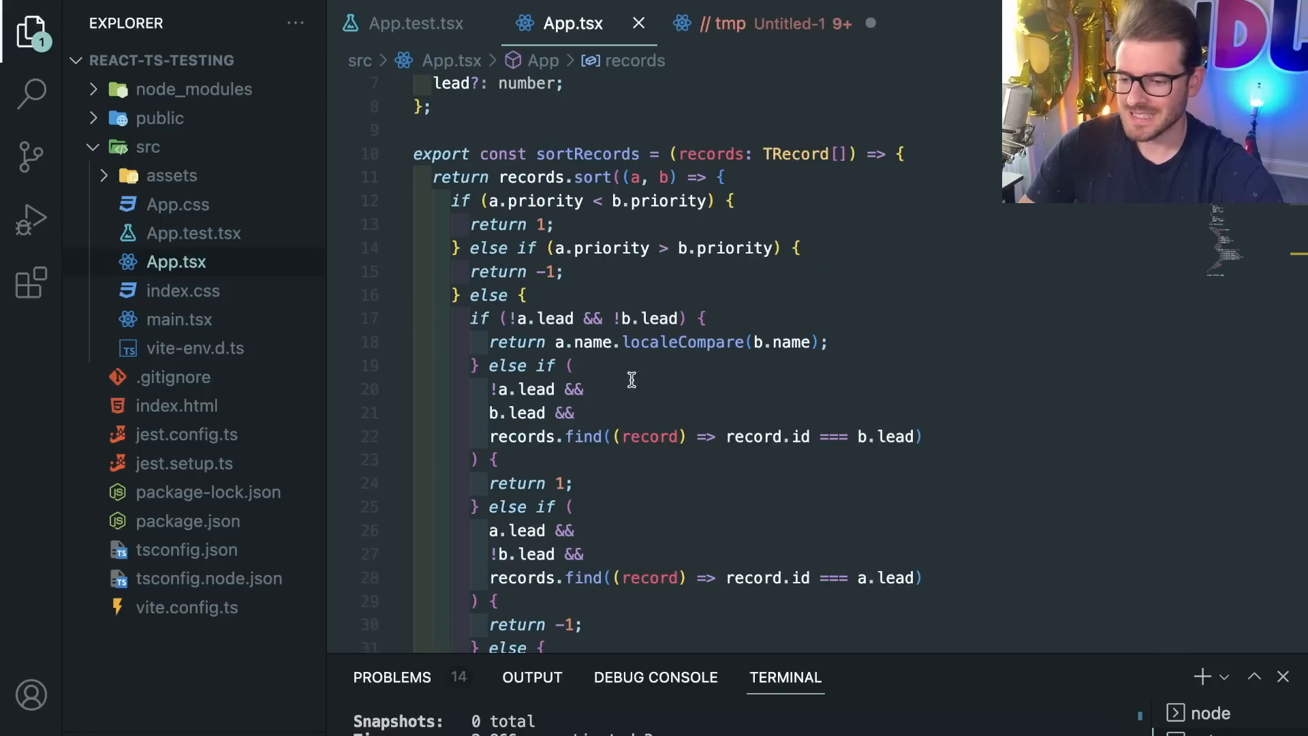
pyautogui.scroll(-3)
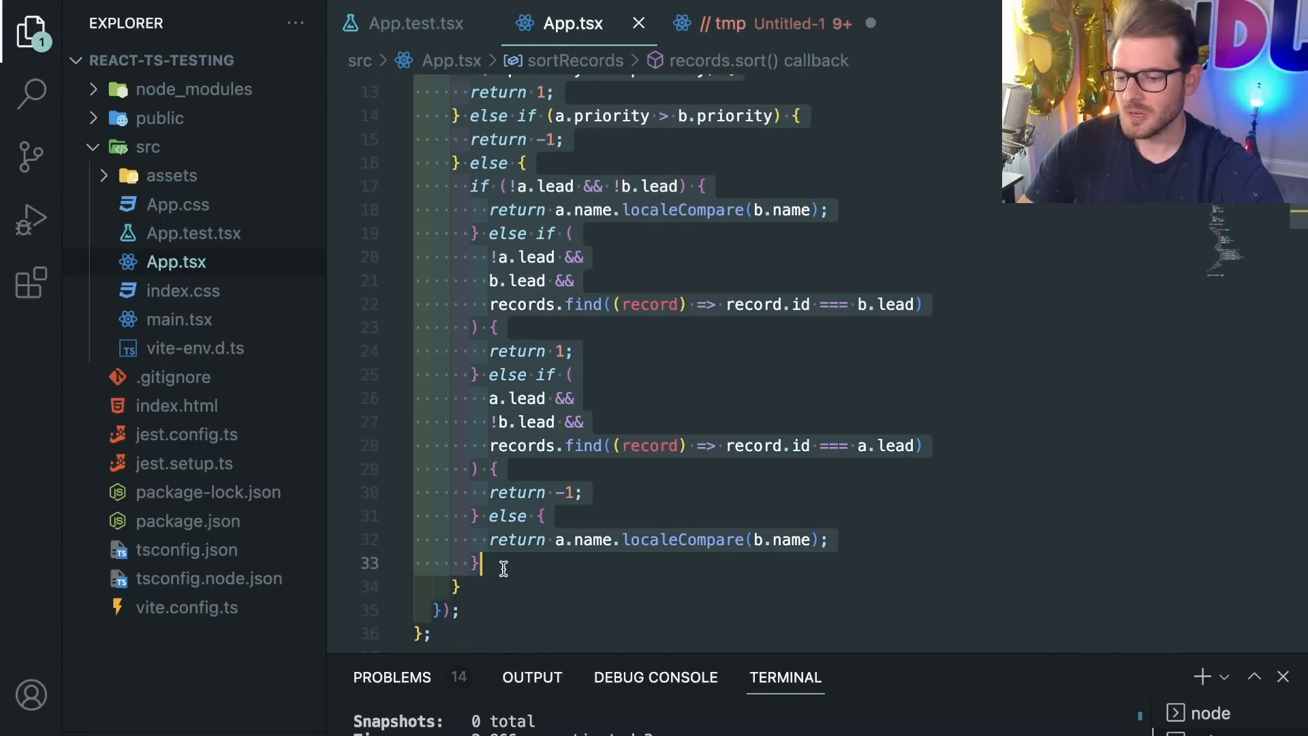
pyautogui.scroll(-3)
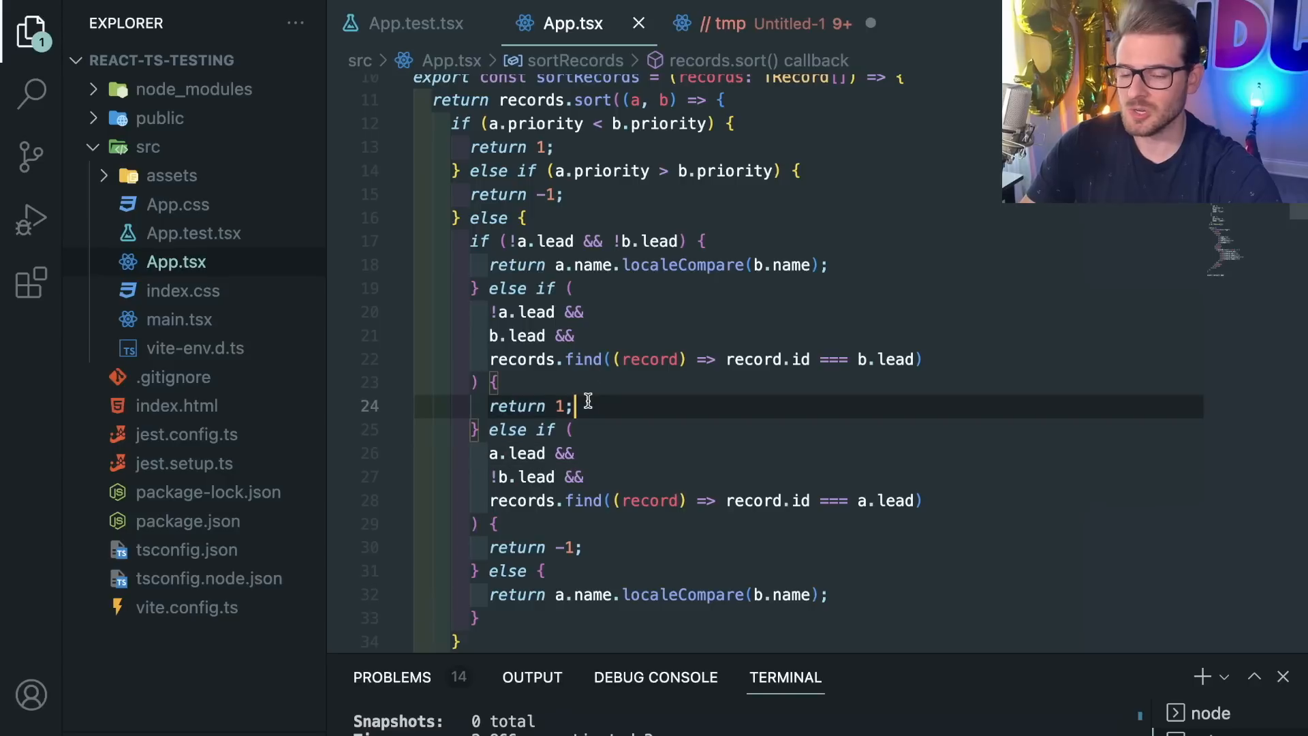
pyautogui.moveTo(585, 406)
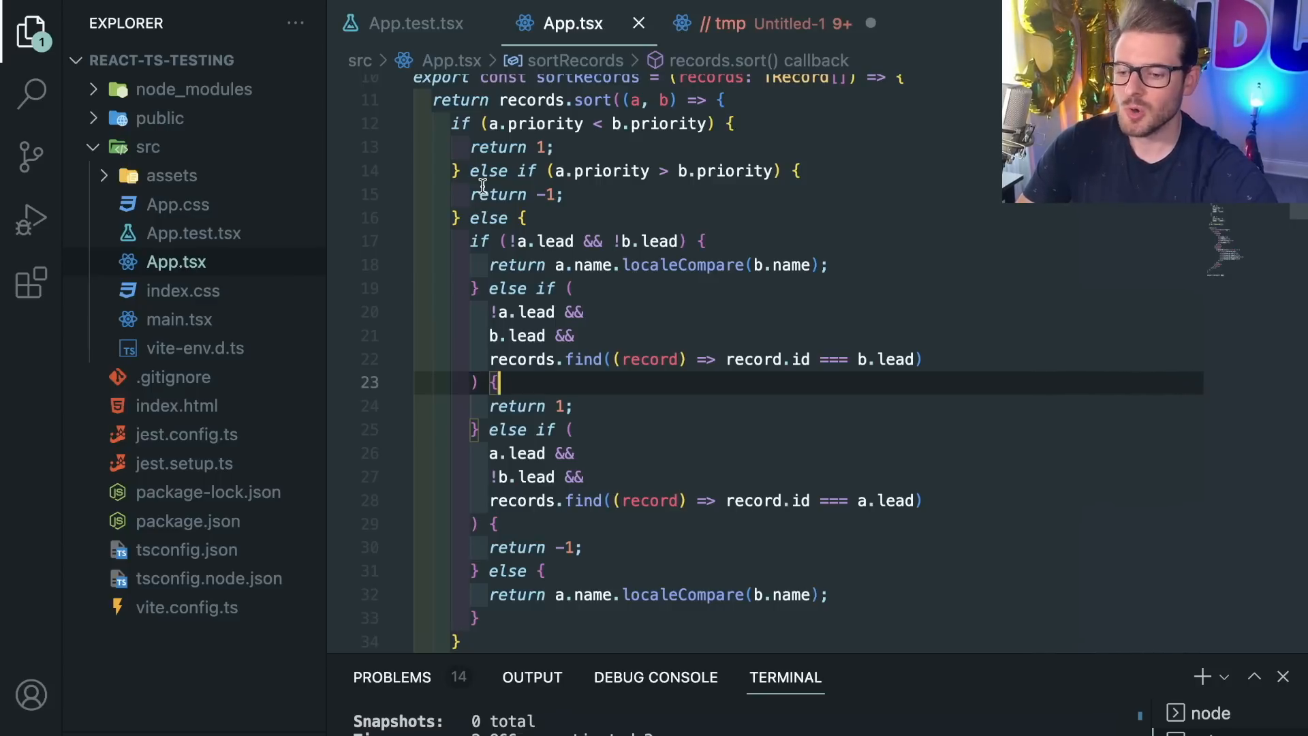
pyautogui.scroll(-3)
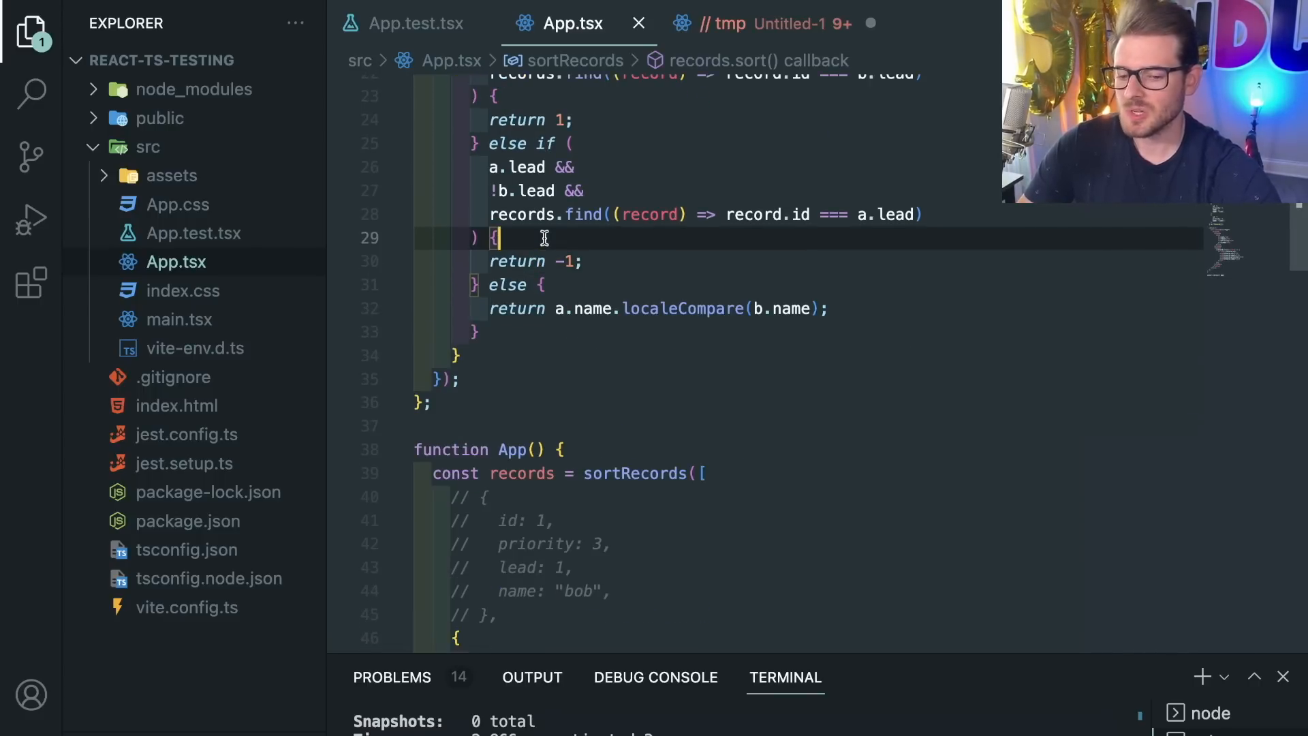
pyautogui.scroll(-3)
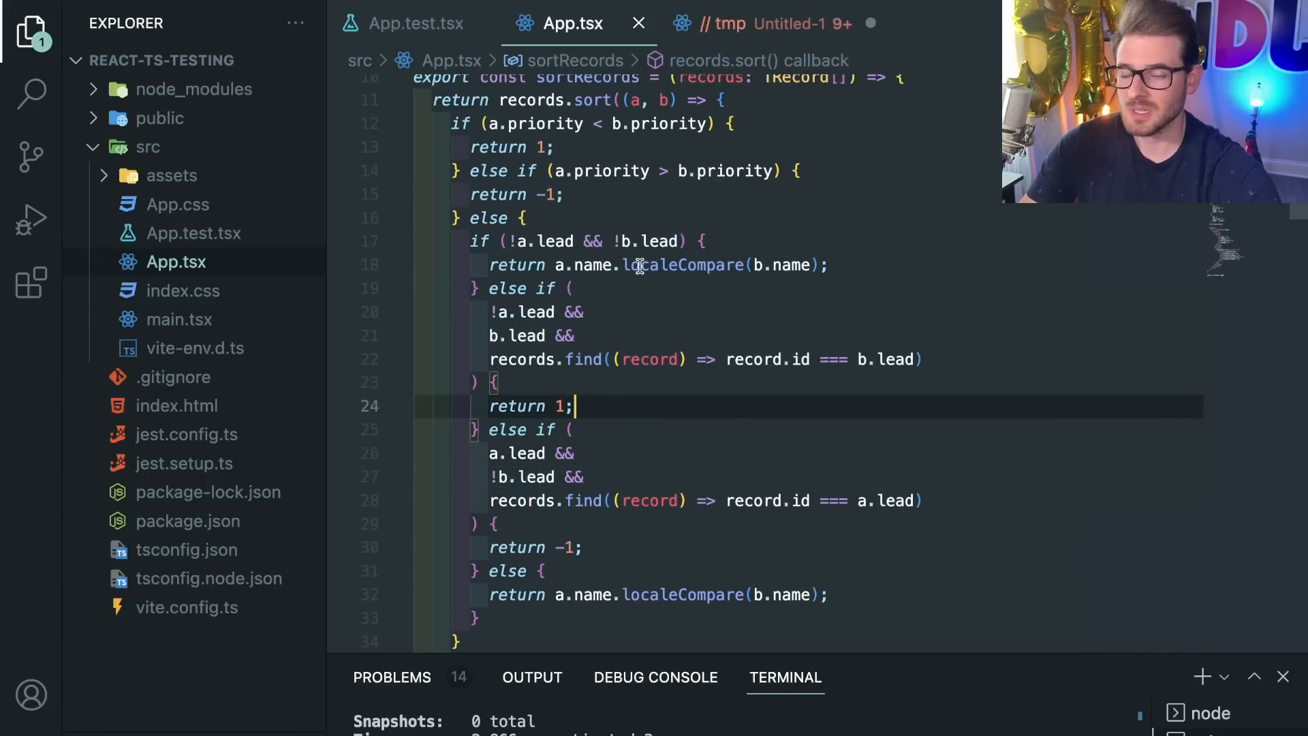
pyautogui.click(415, 24)
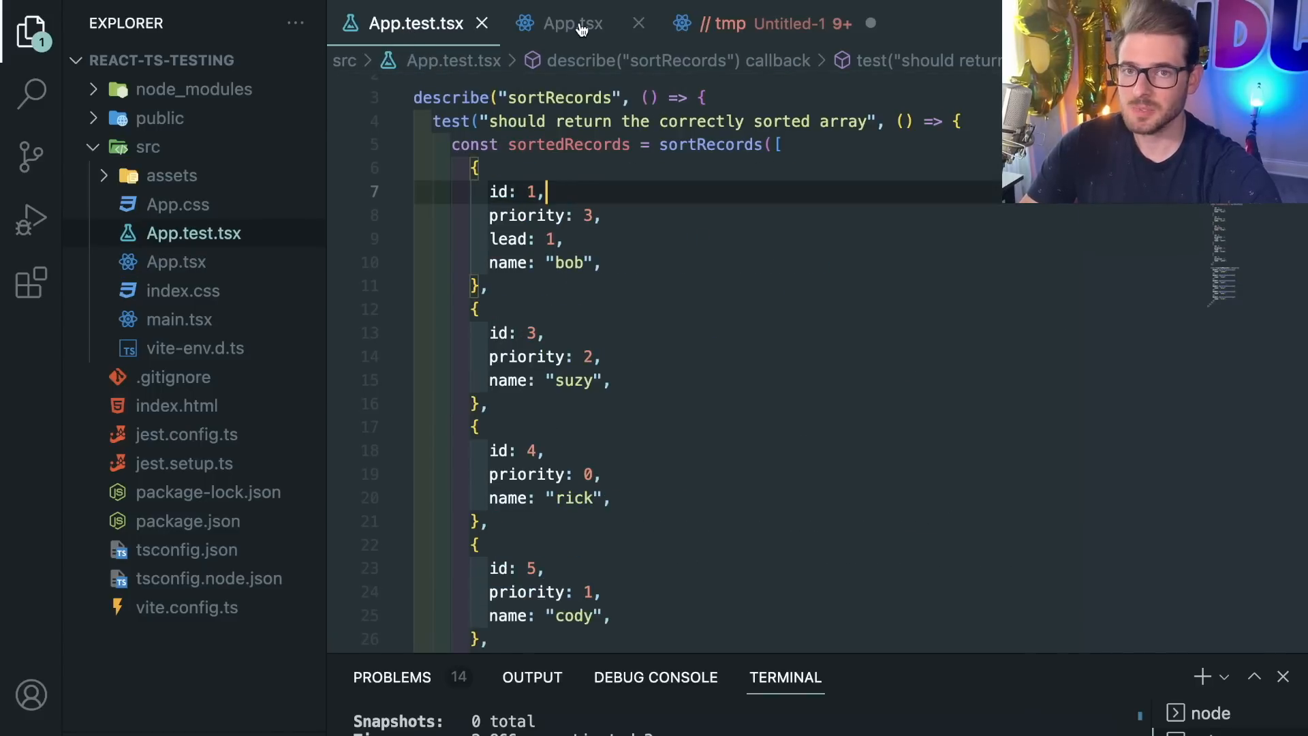
pyautogui.click(572, 23)
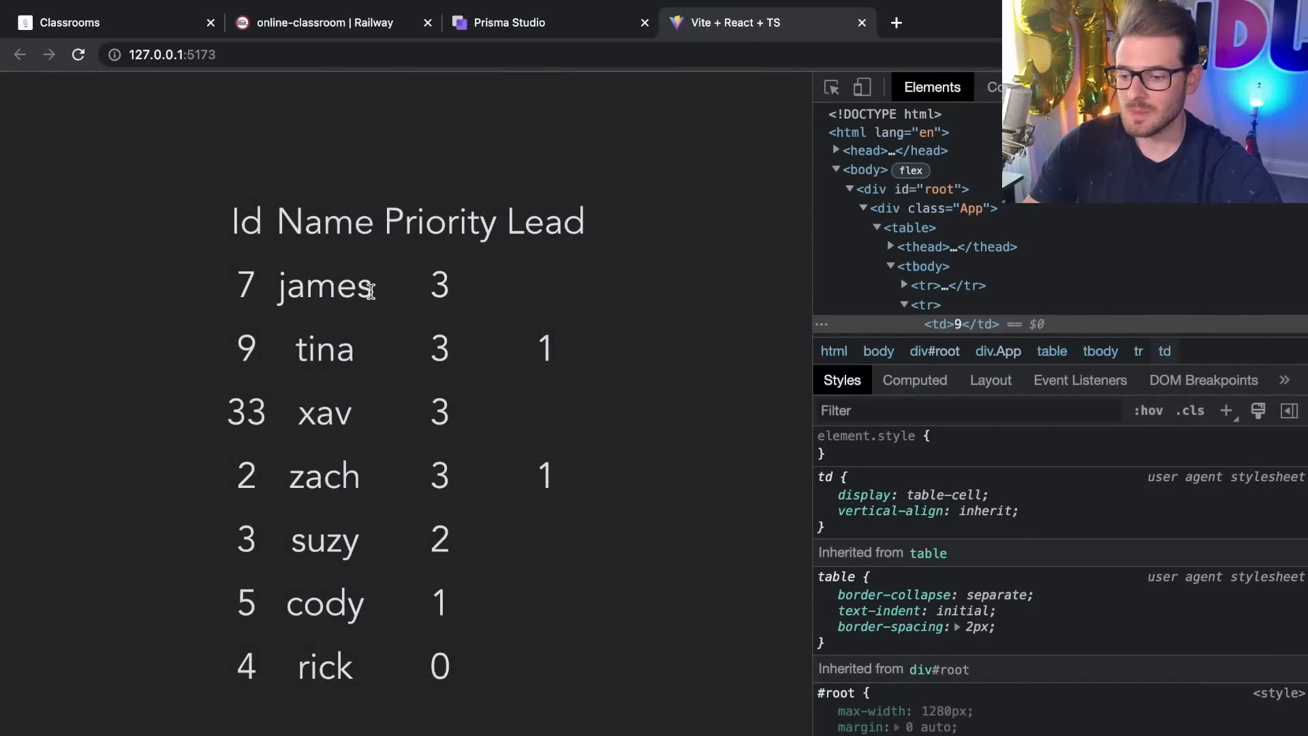
pyautogui.moveTo(541, 347)
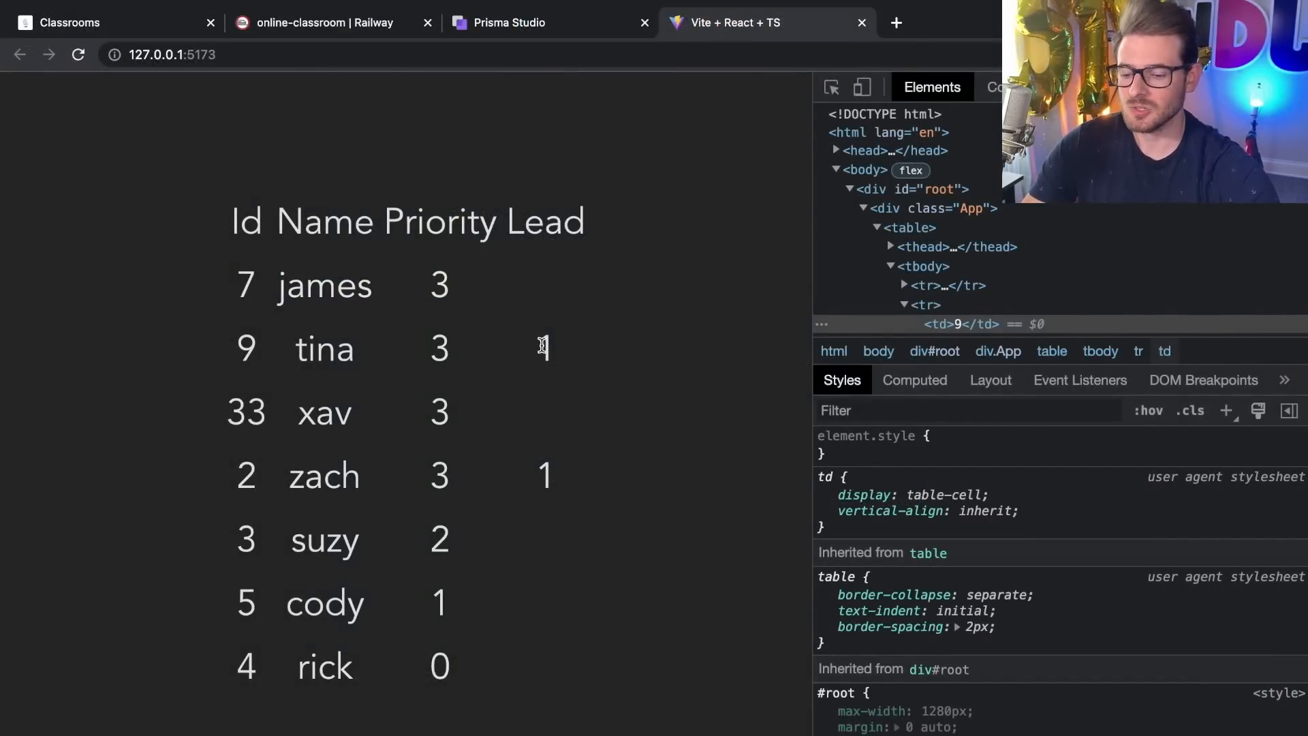